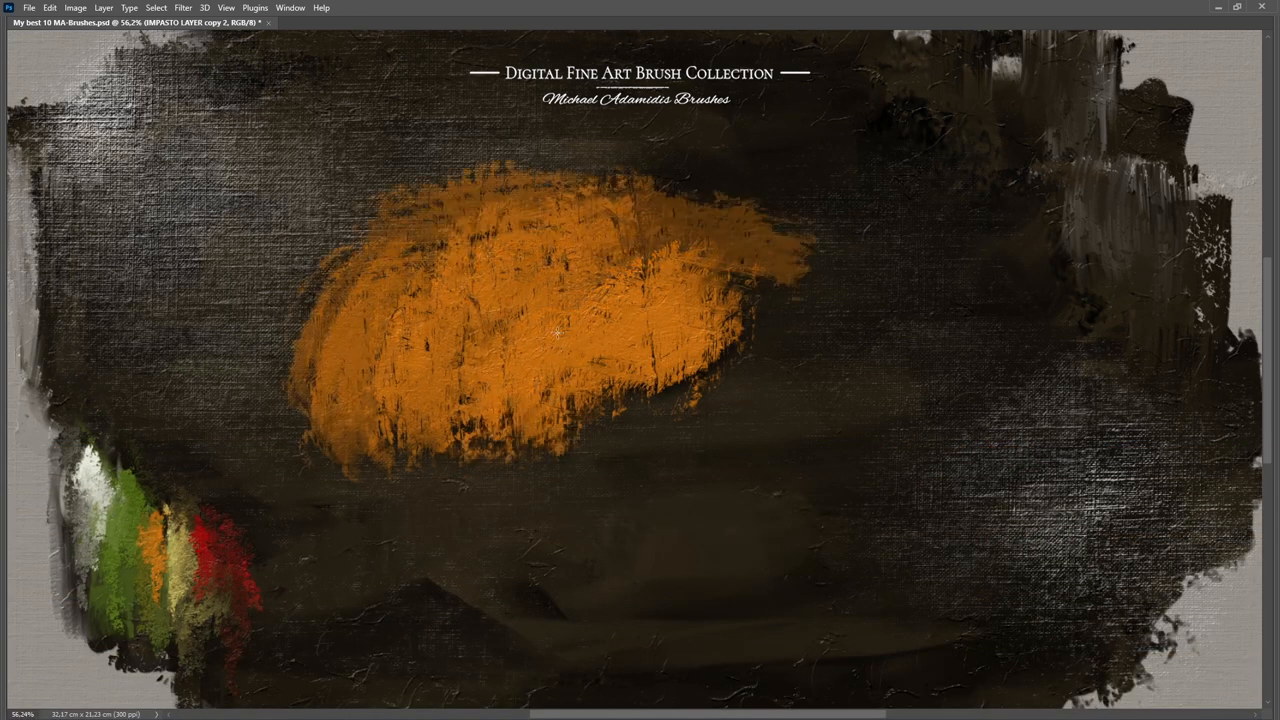
Brush a broad textured orange patch, then a lighter orange highlight on its right side.
drag(560, 330, 944, 456)
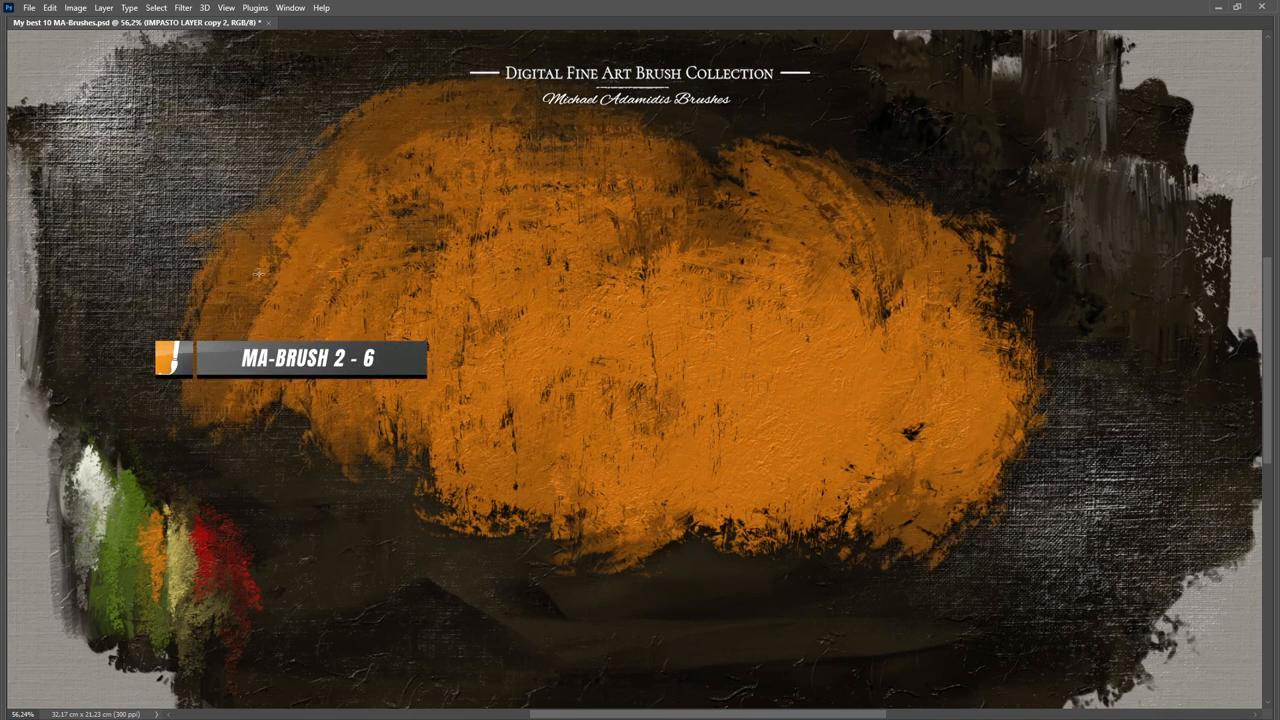
drag(260, 276, 910, 496)
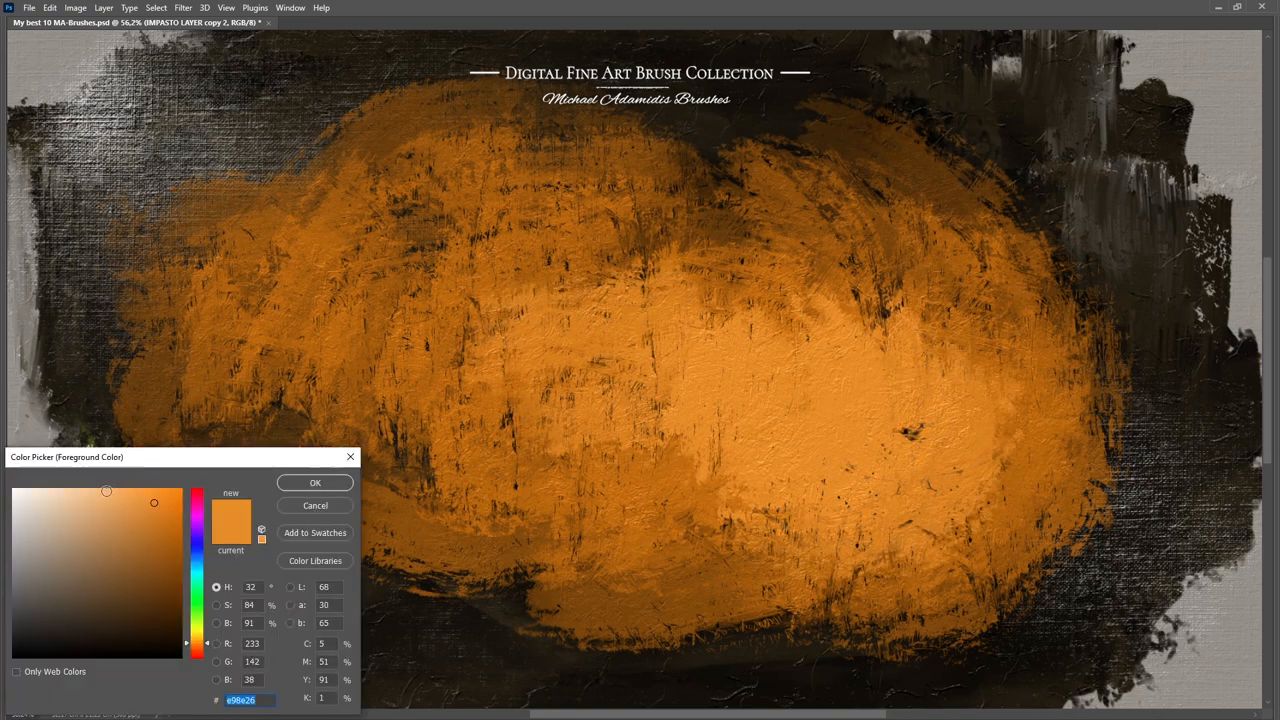
click(314, 482)
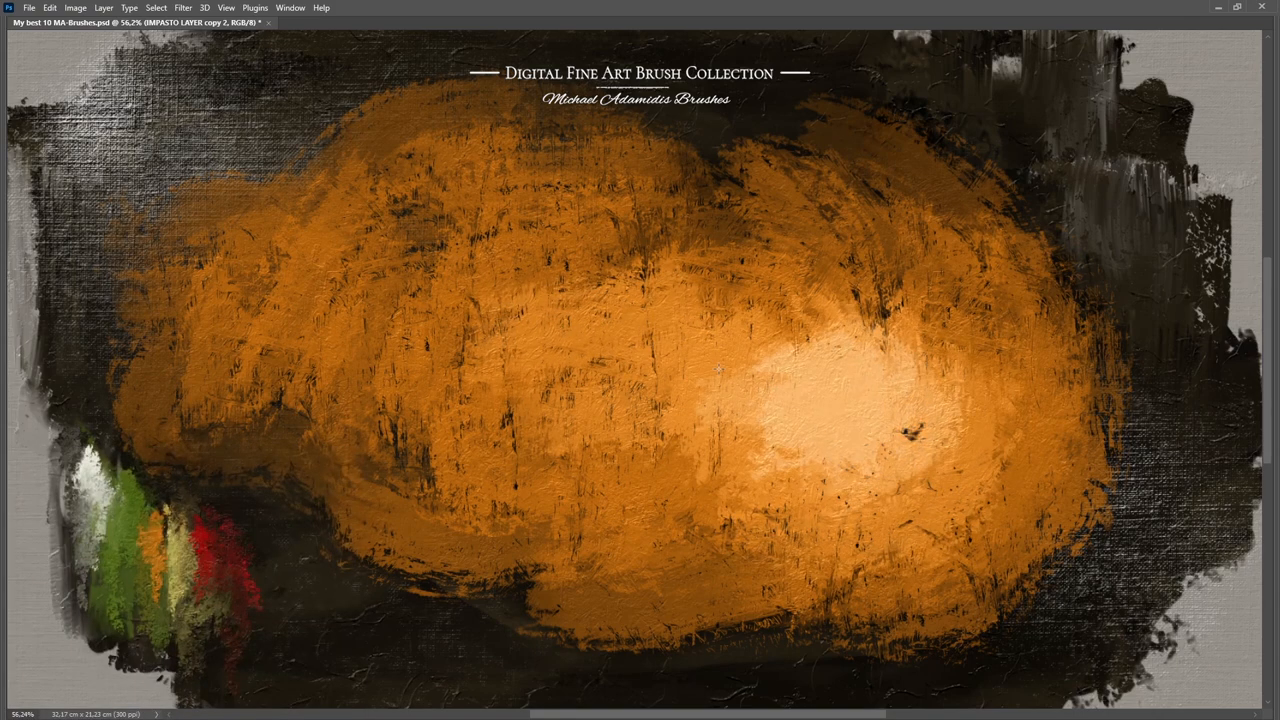
drag(720, 370, 840, 540)
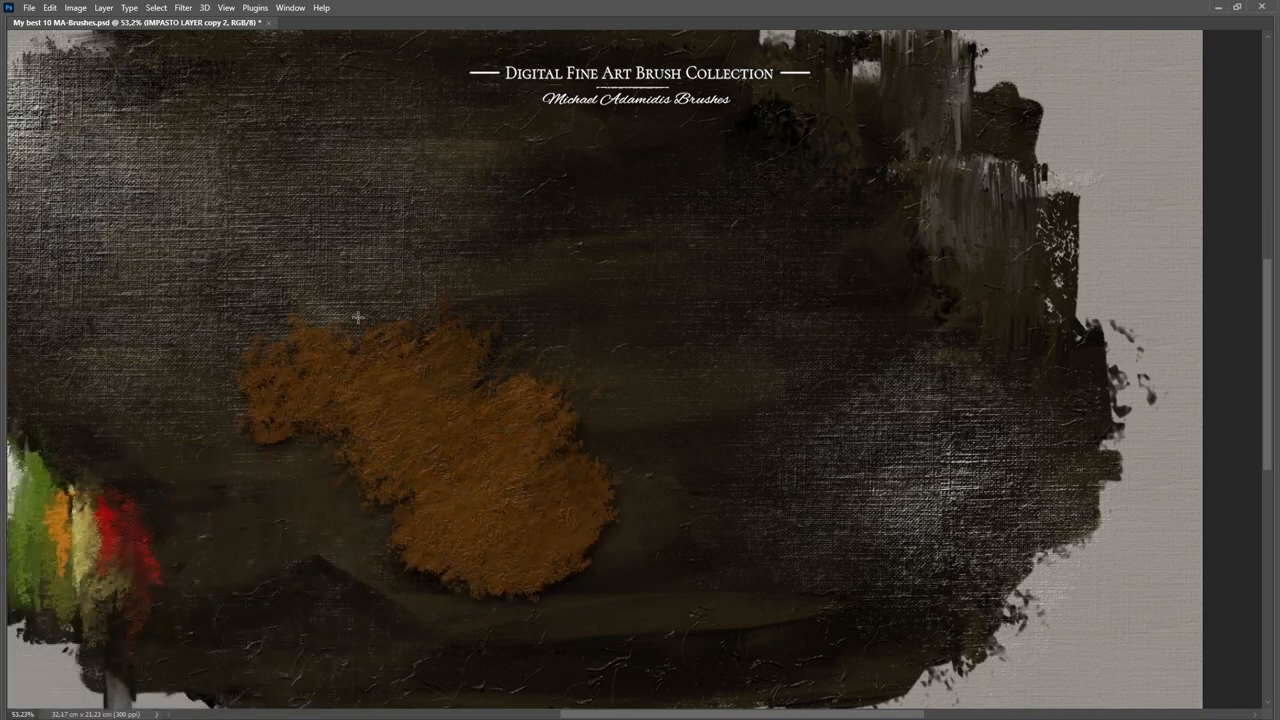
Paint a textured brown patch with MA-Brush 11 and layer lighter orange over it.
drag(358, 316, 676, 328)
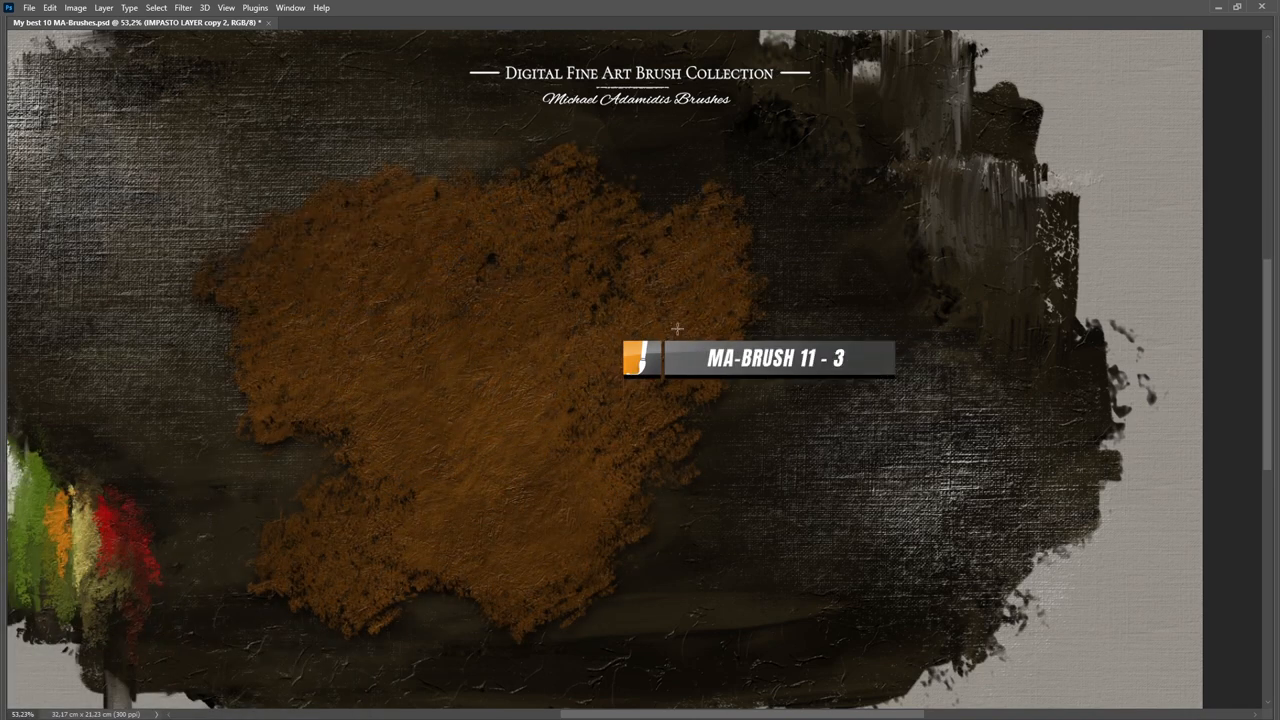
drag(676, 328, 764, 596)
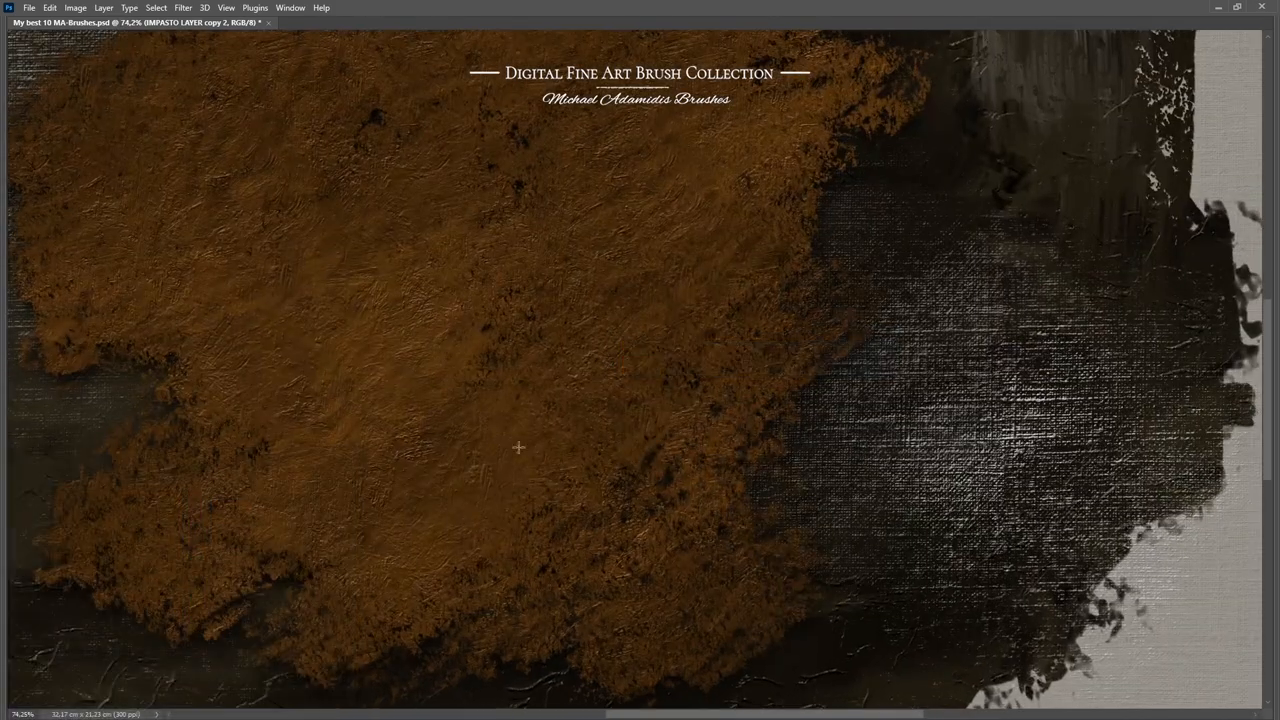
drag(518, 448, 678, 560)
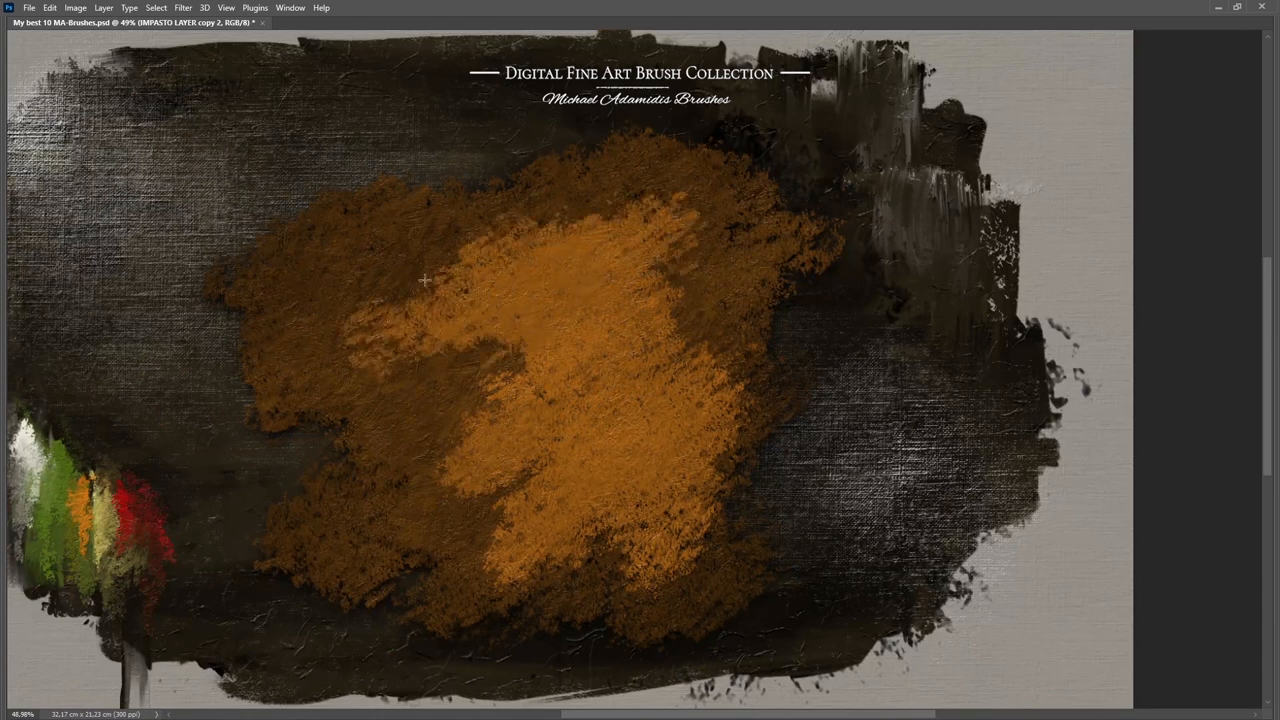
drag(424, 280, 464, 464)
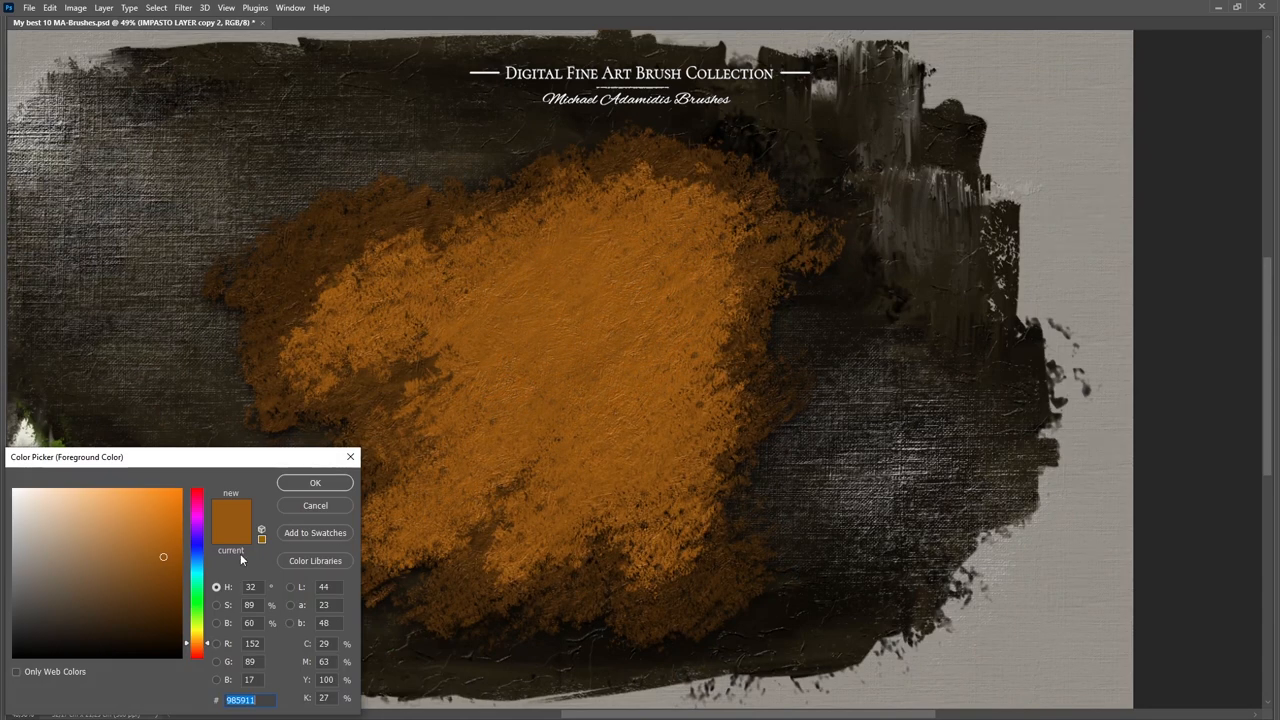
Choose red in the Color Picker and brush red strokes along the patch's right edge.
click(316, 482)
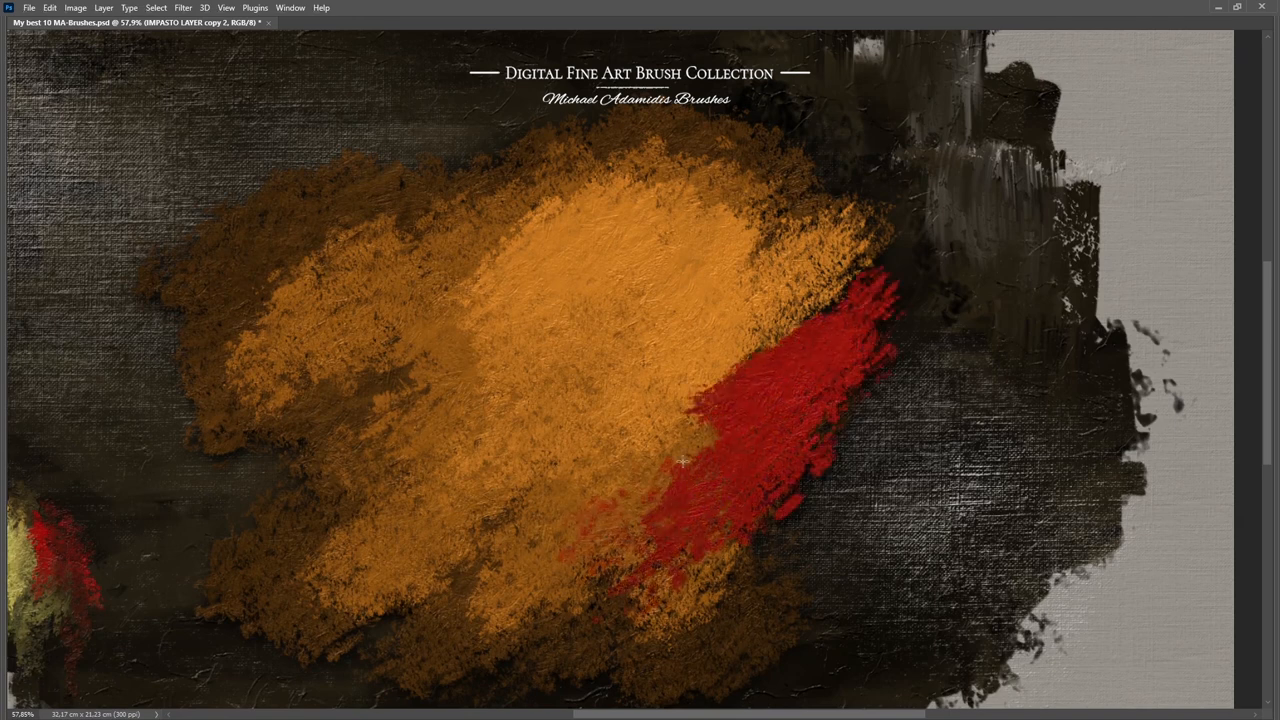
drag(680, 460, 770, 276)
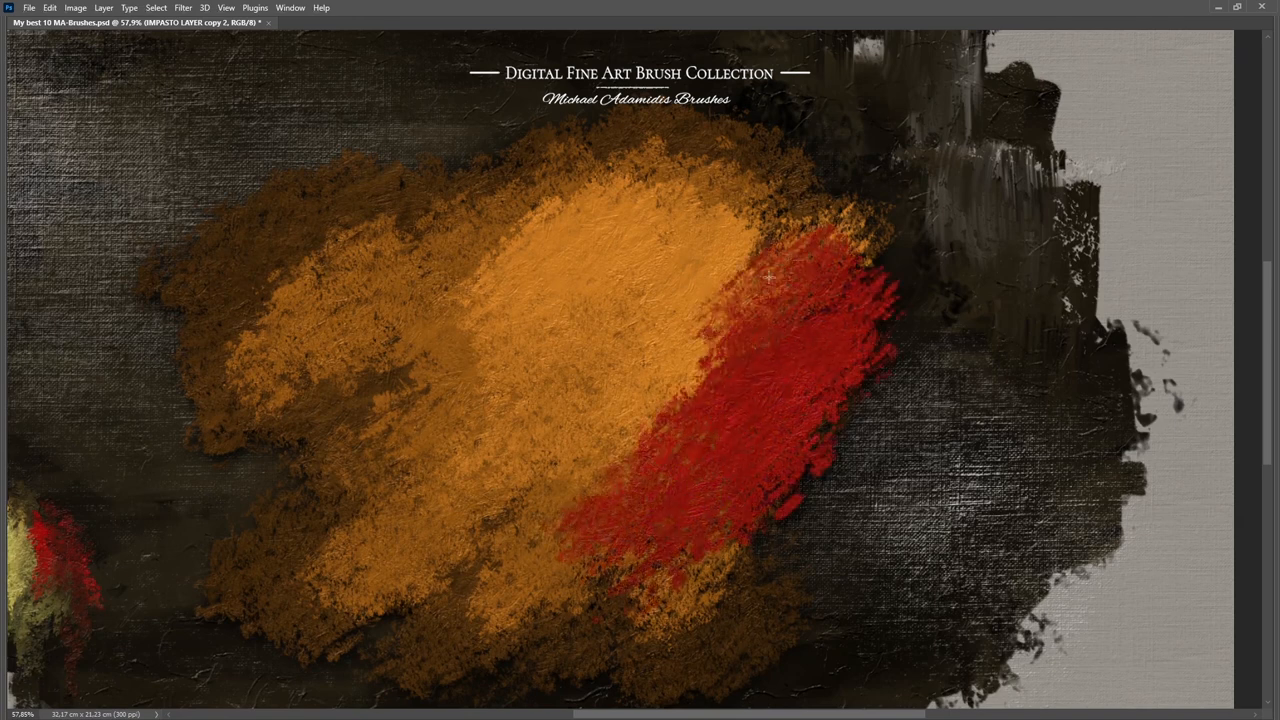
drag(780, 276, 770, 516)
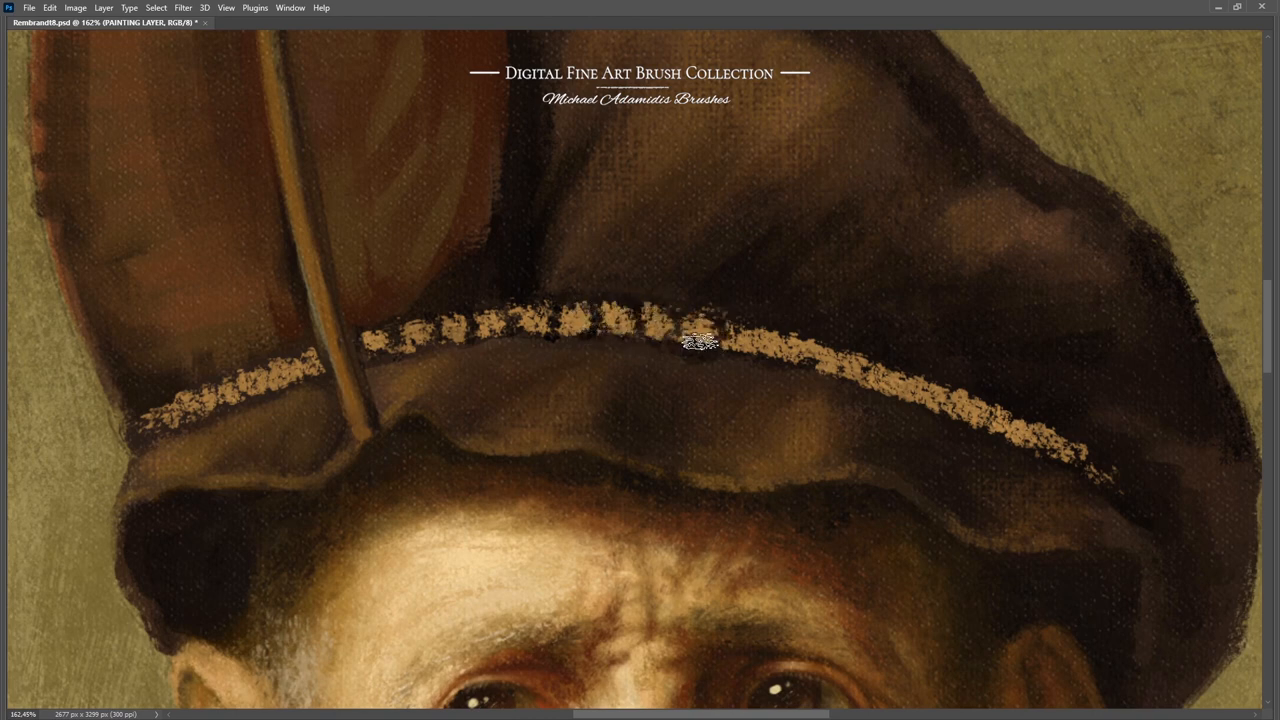
Stroke textured gold dabs along the portrait's hat band to form beaded trim.
drag(700, 340, 876, 368)
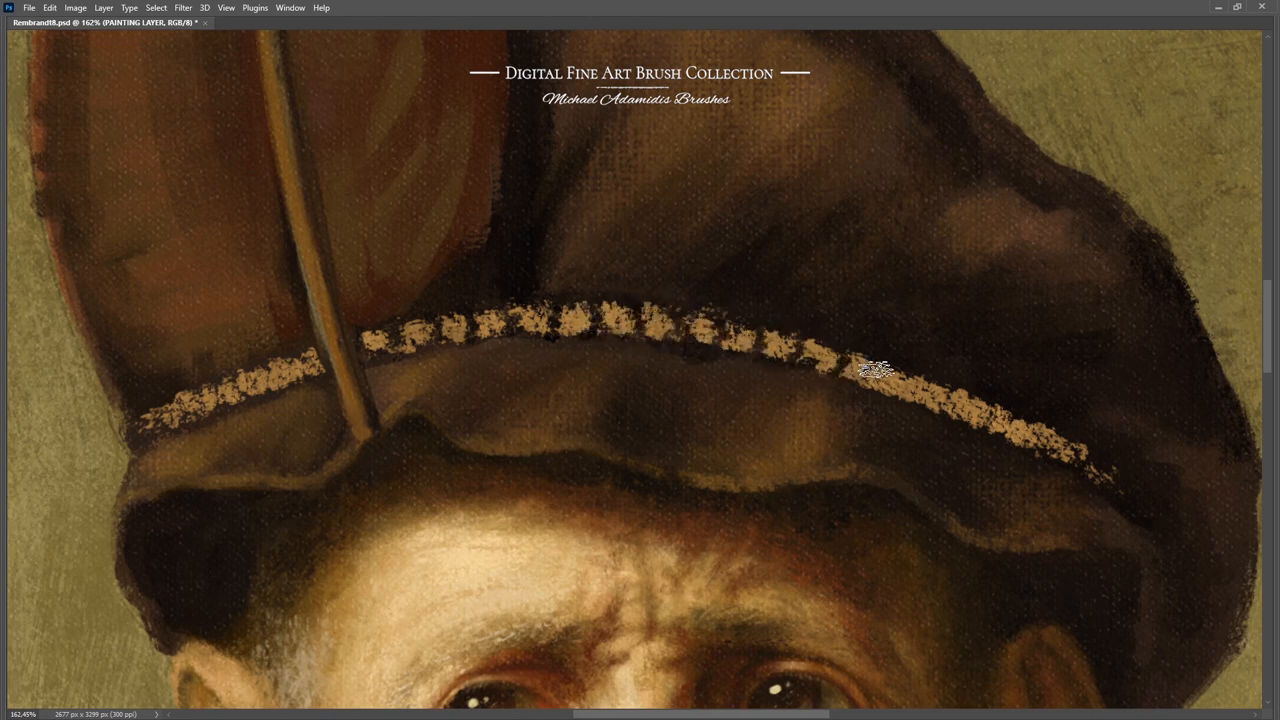
drag(876, 368, 956, 390)
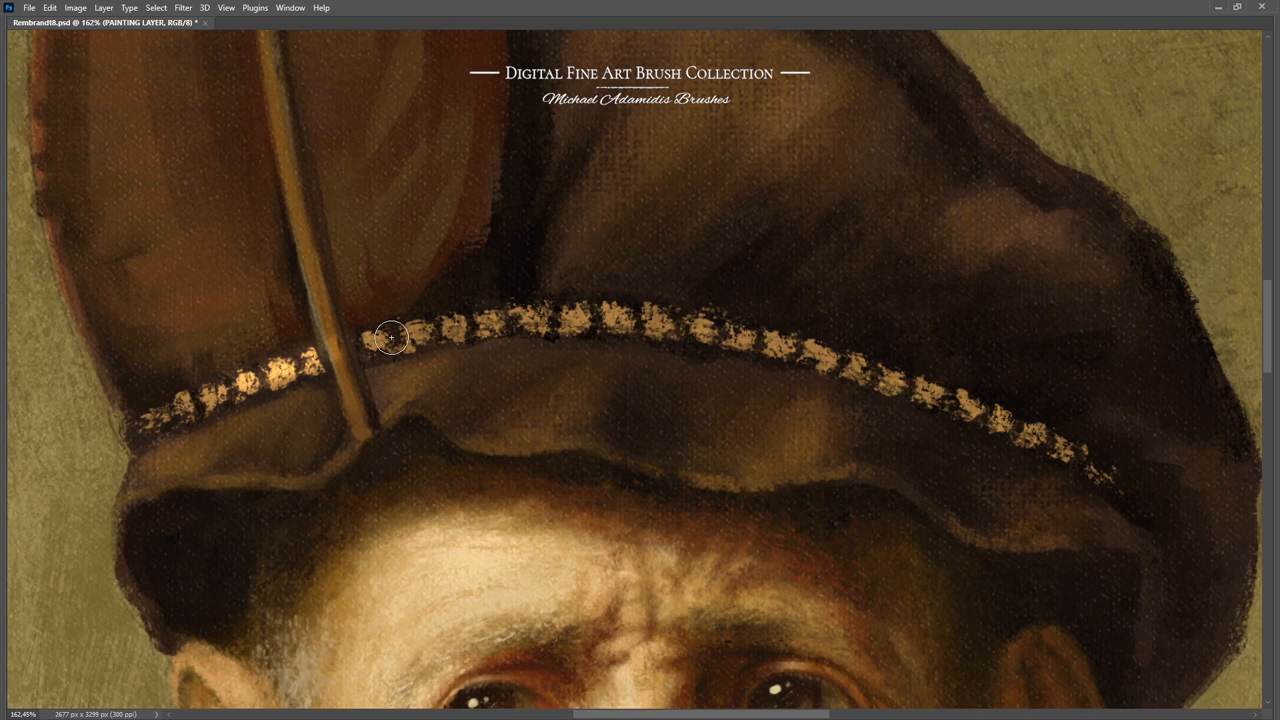
drag(390, 338, 704, 332)
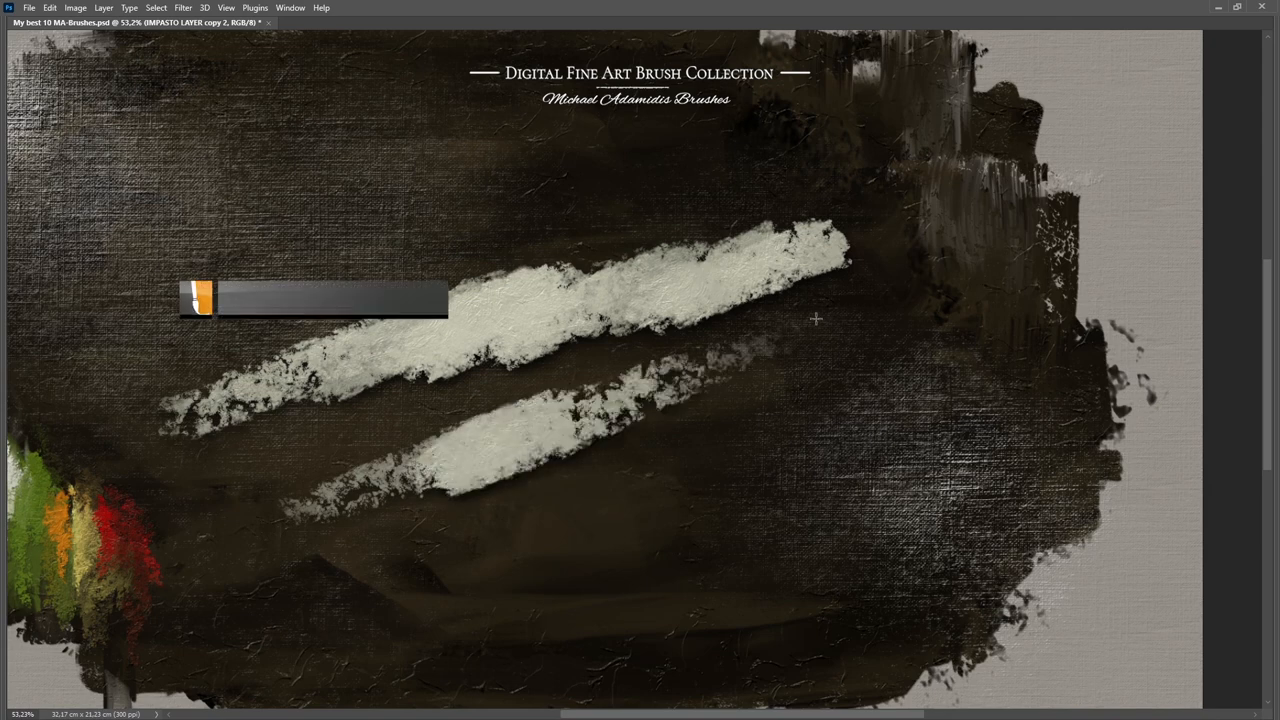
Drag diagonal off-white dry-brush streaks across the dark canvas.
drag(816, 318, 324, 576)
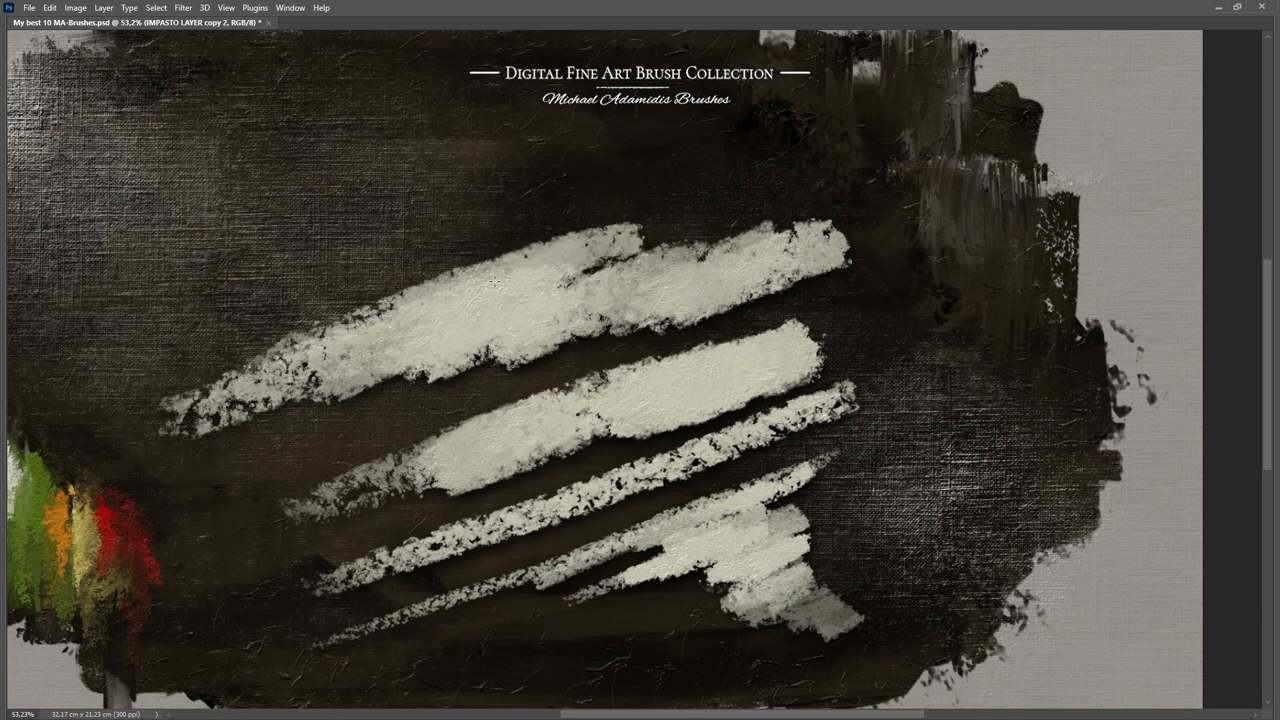
drag(496, 284, 376, 152)
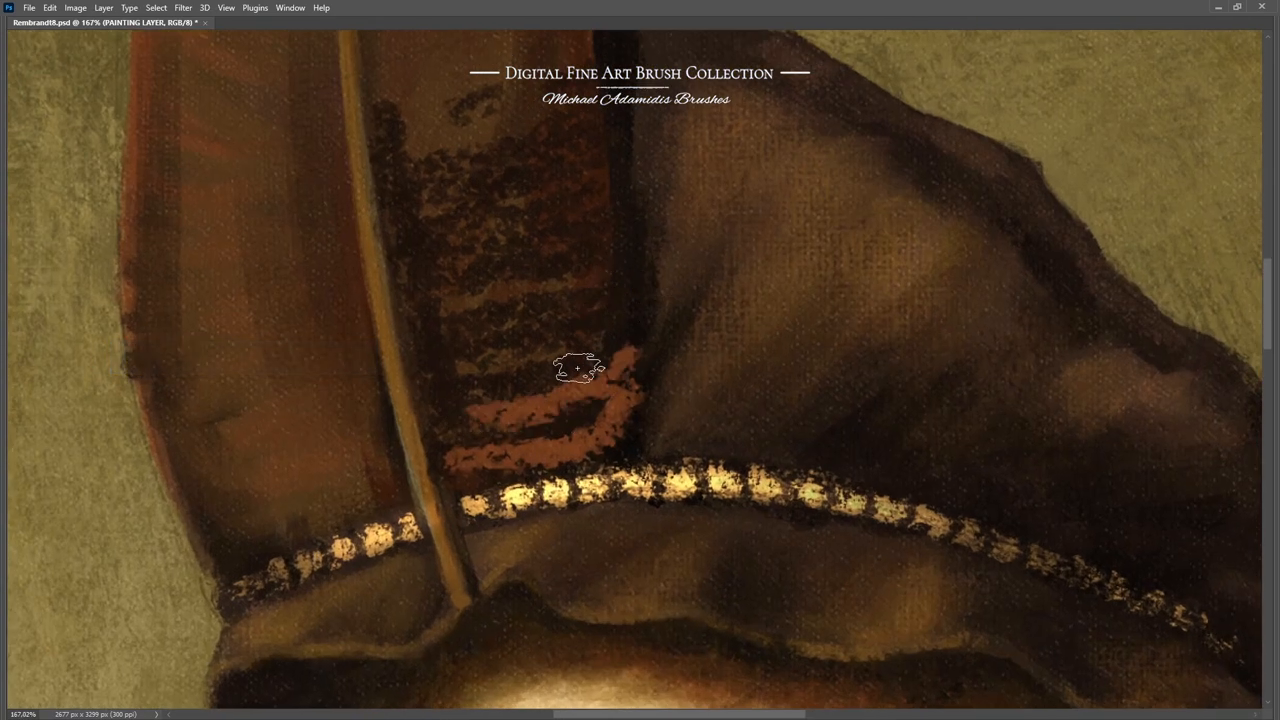
Brush short reddish-brown barb strokes on the feather down toward the hat band.
drag(580, 370, 510, 282)
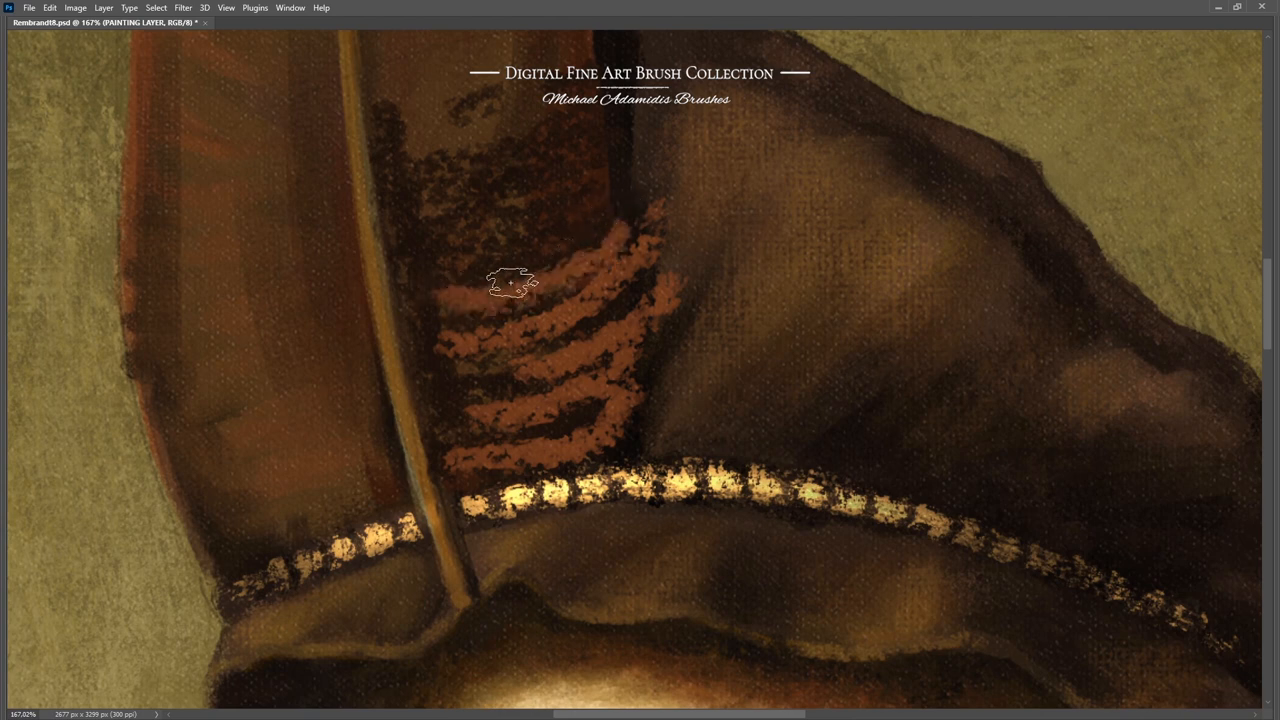
drag(512, 280, 512, 388)
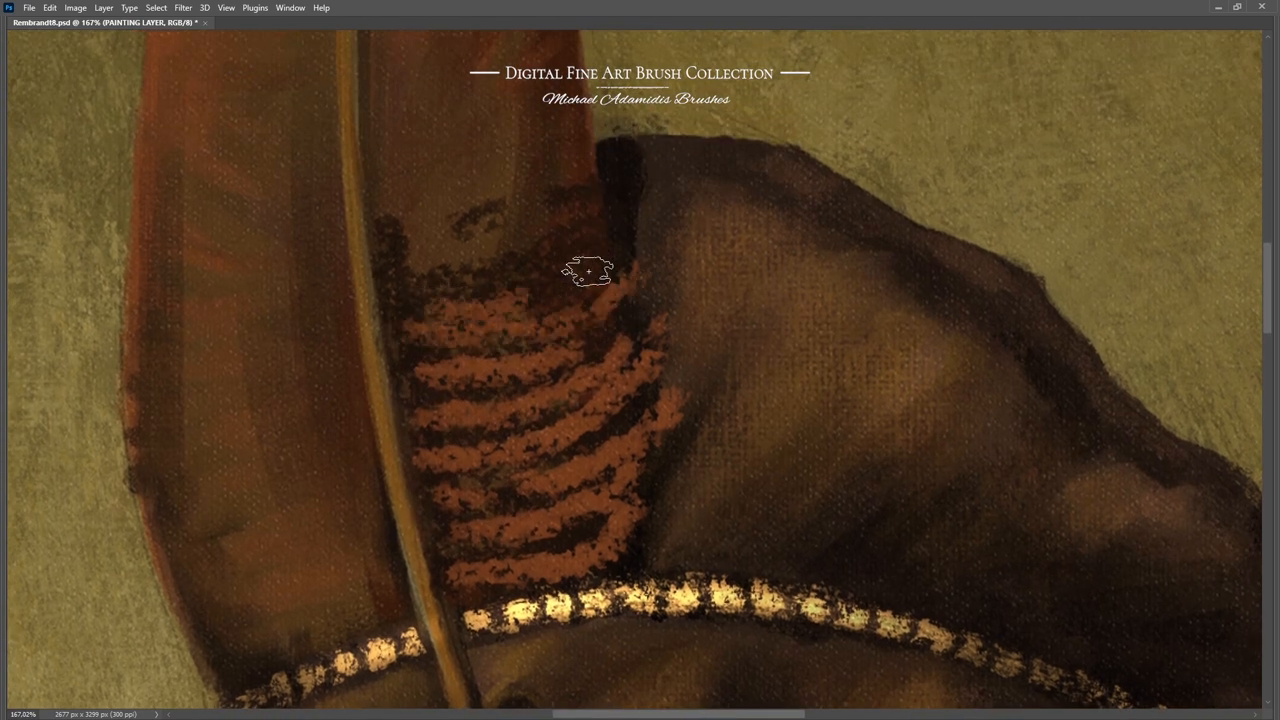
drag(590, 270, 590, 196)
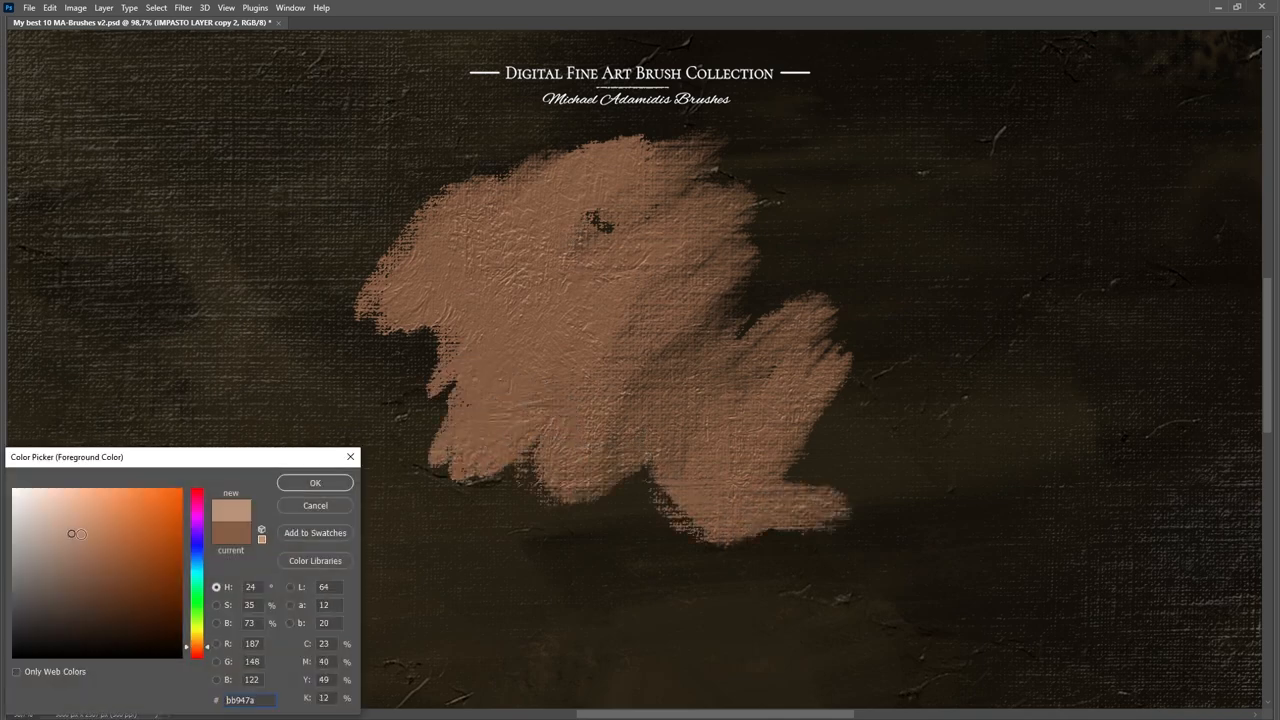
Pick a paler pink skin tone in the Foreground Color Picker for the patch's upper left.
click(316, 482)
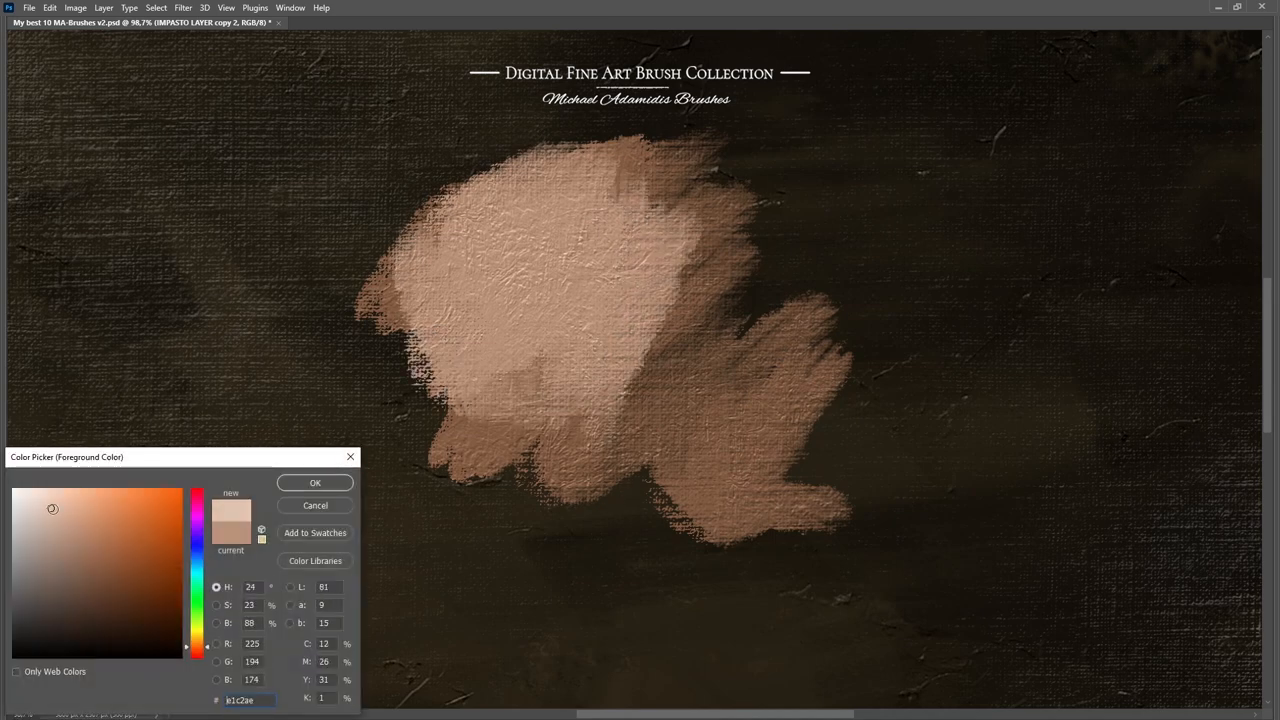
click(316, 482)
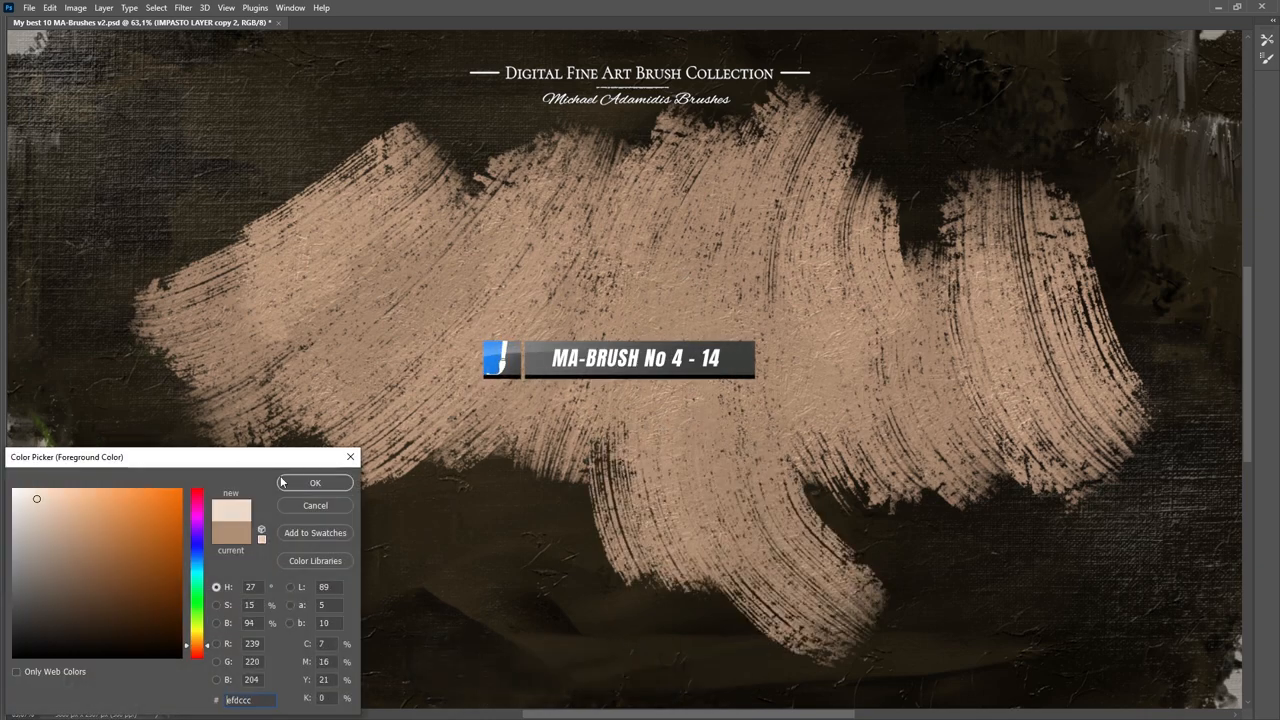
Confirm the pale skin tone, then switch to the Untitled-1 portrait document.
click(316, 482)
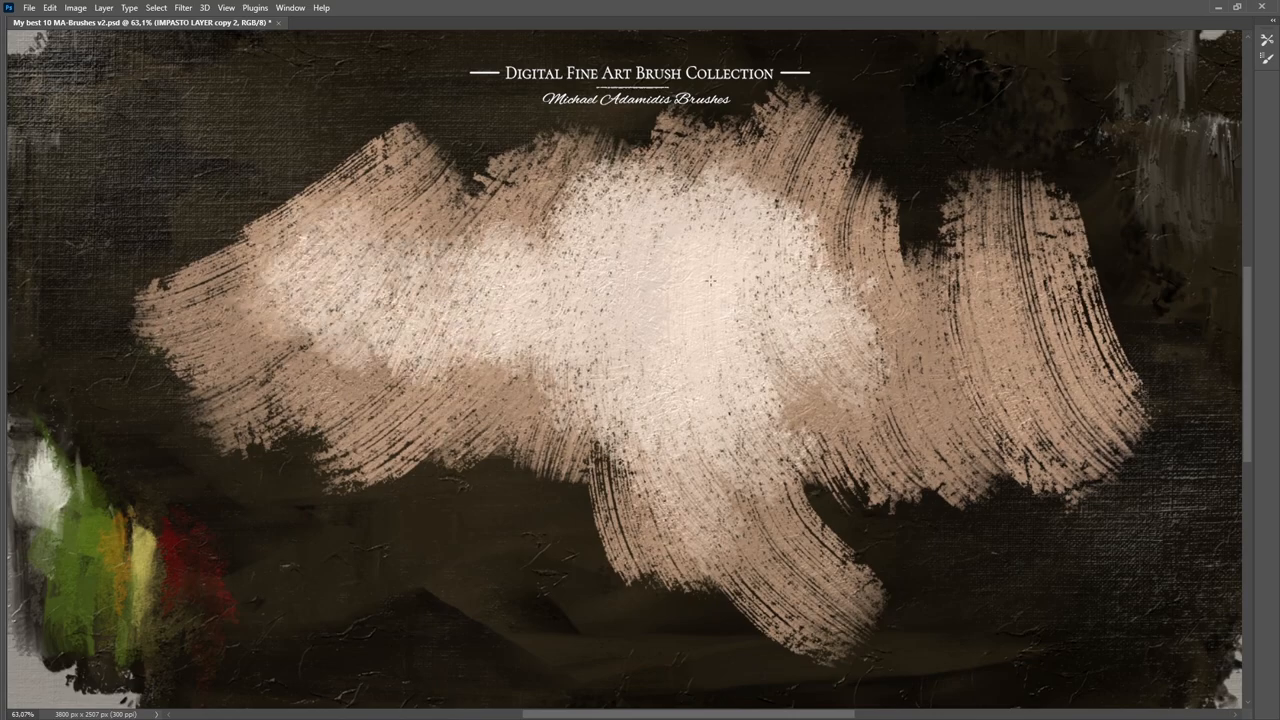
click(344, 22)
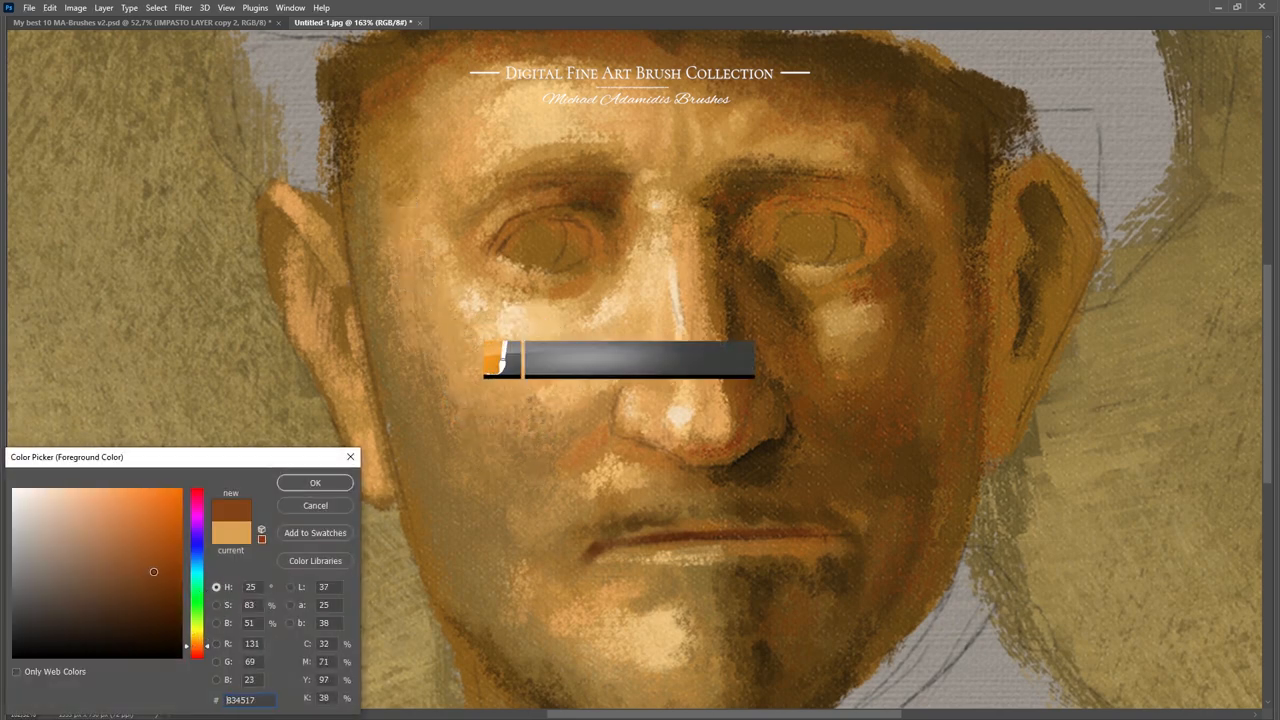
Confirm a warm brown and brush it across the man's face with the mixer brush.
click(314, 482)
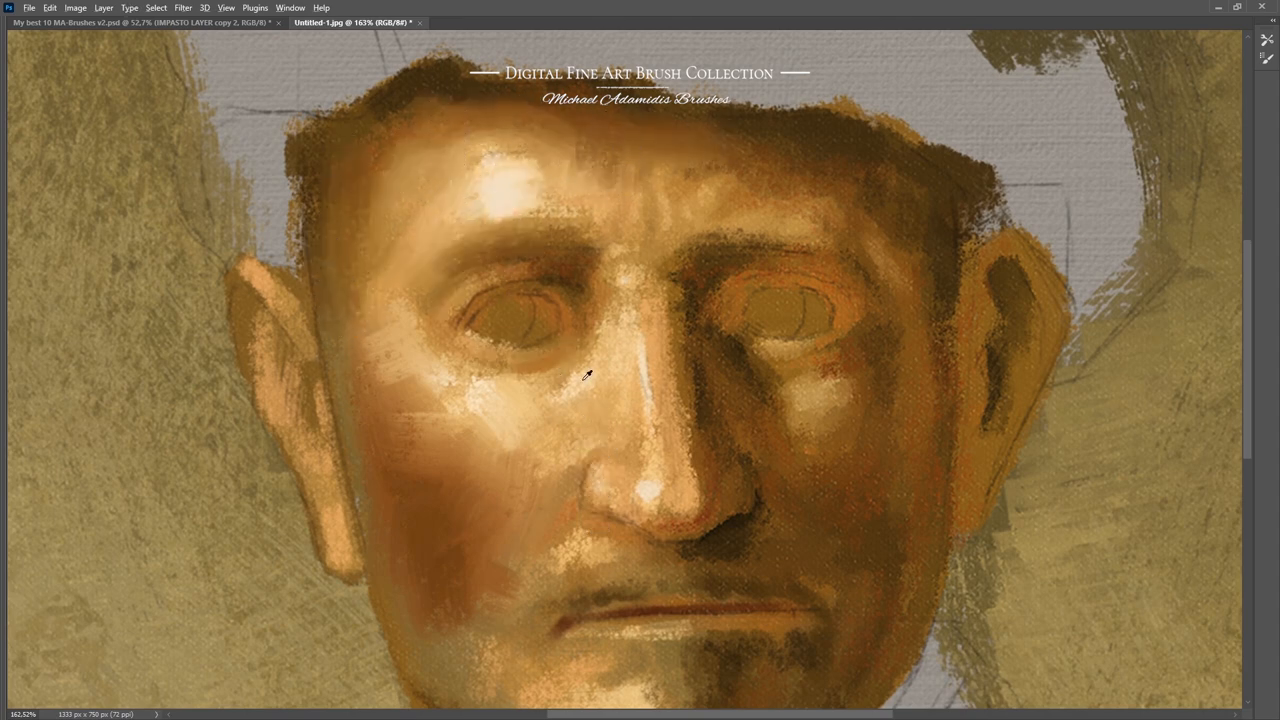
drag(590, 376, 516, 500)
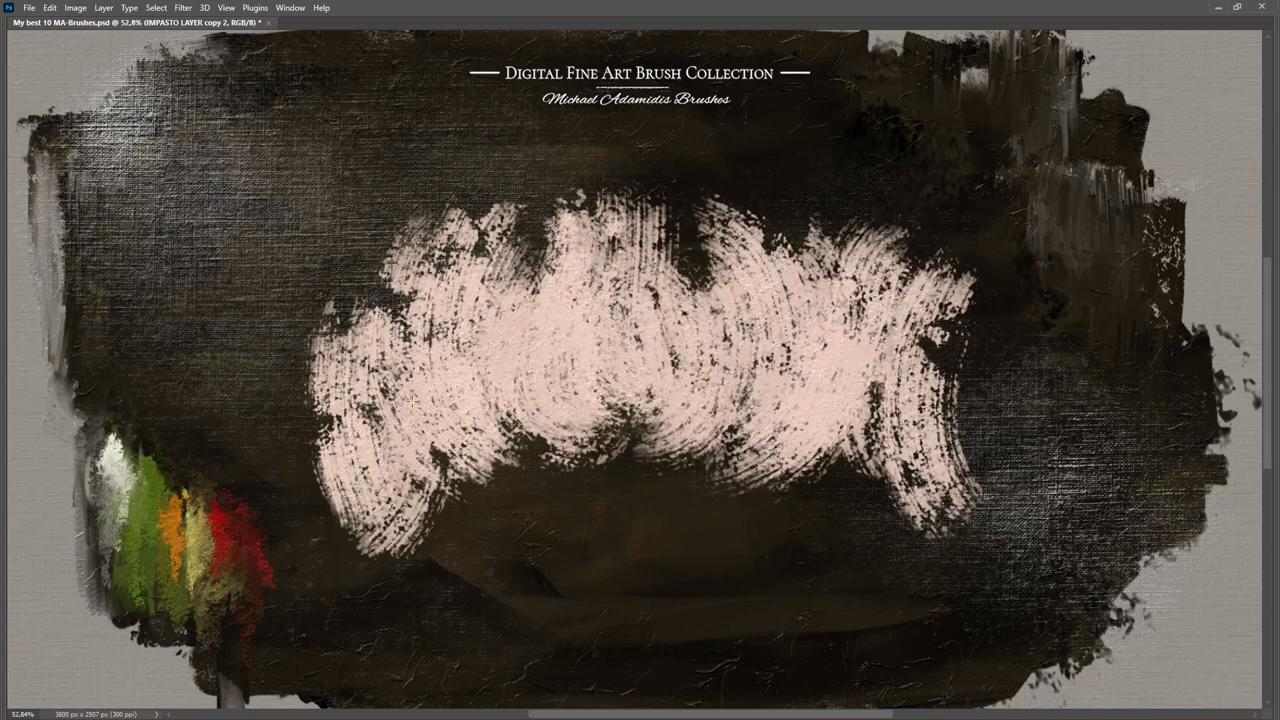
Switch document tabs between the brush-test canvas and the portrait.
click(370, 22)
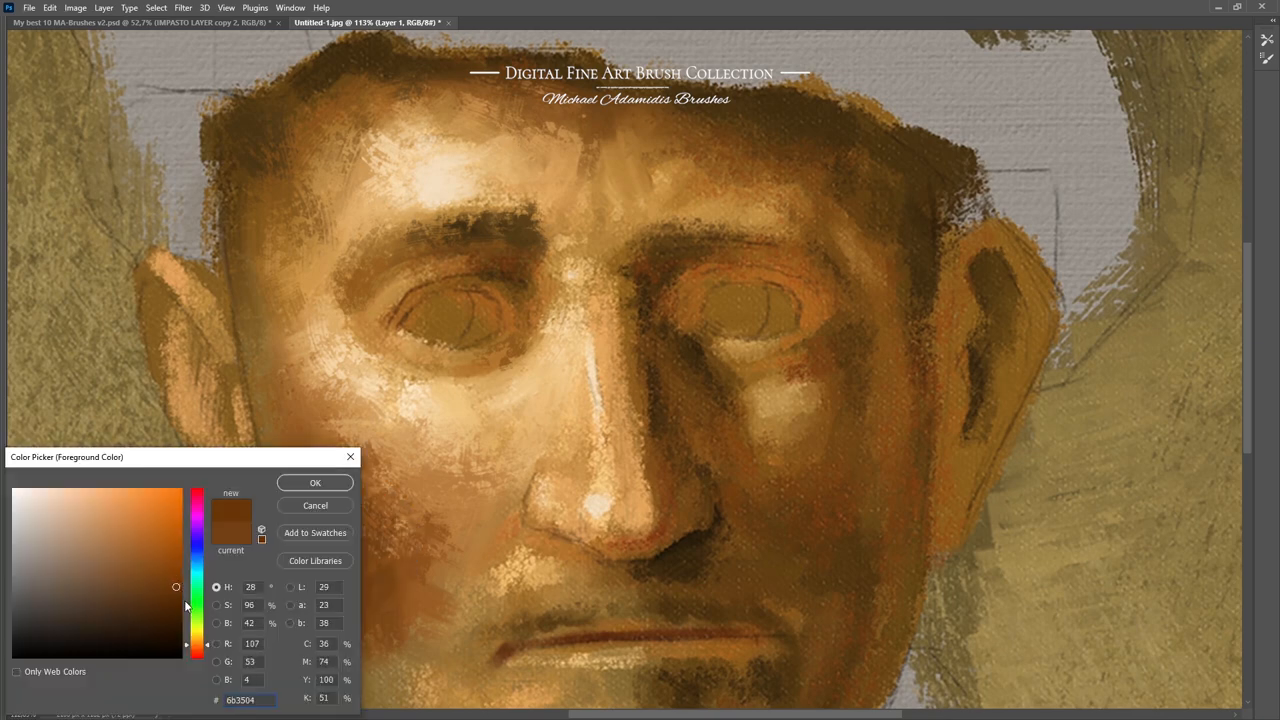
Confirm the dark brown and shade the portrait's shadowed left cheek.
click(314, 482)
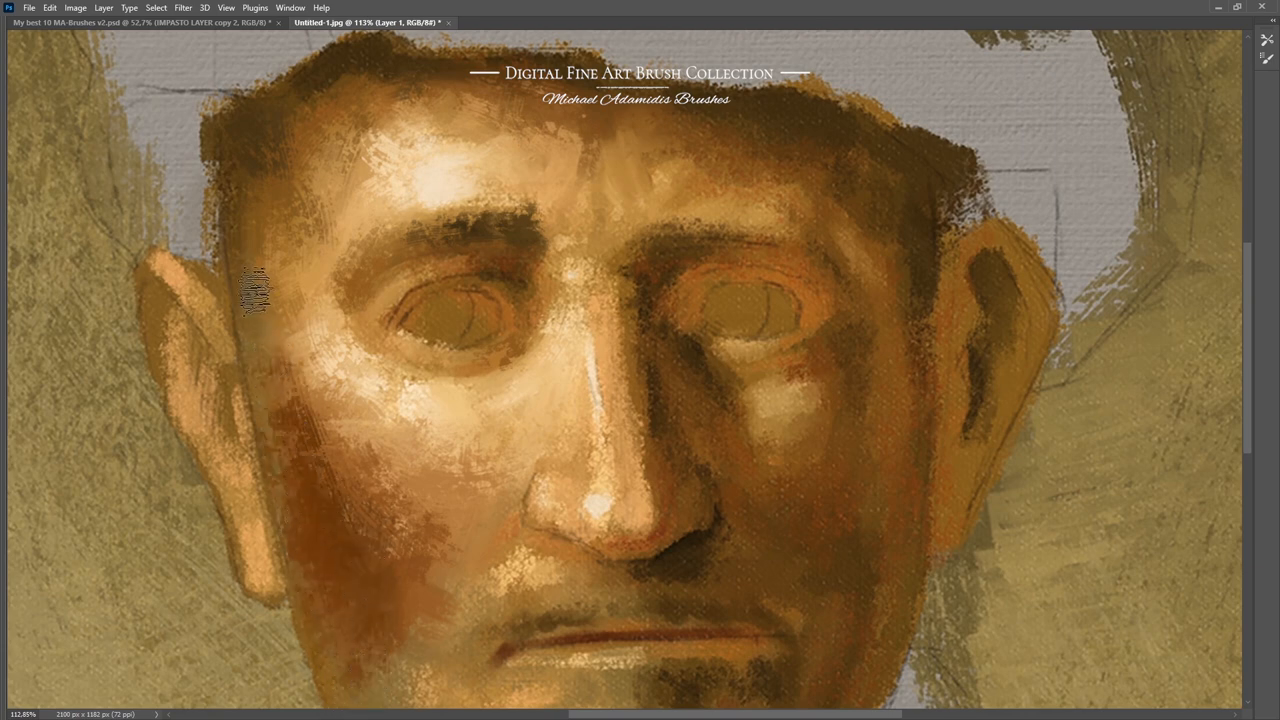
drag(256, 290, 316, 440)
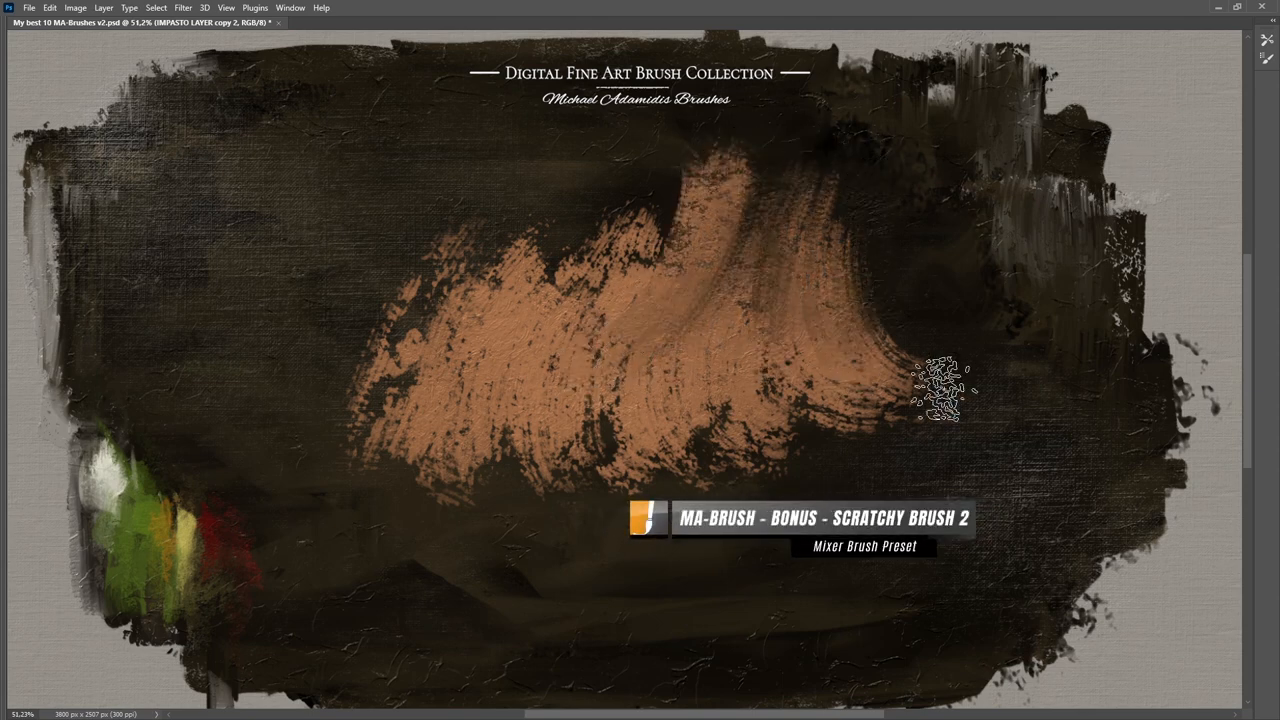
Paint a scratchy terracotta Scratchy Brush 2 stroke across the dark canvas.
drag(940, 390, 590, 464)
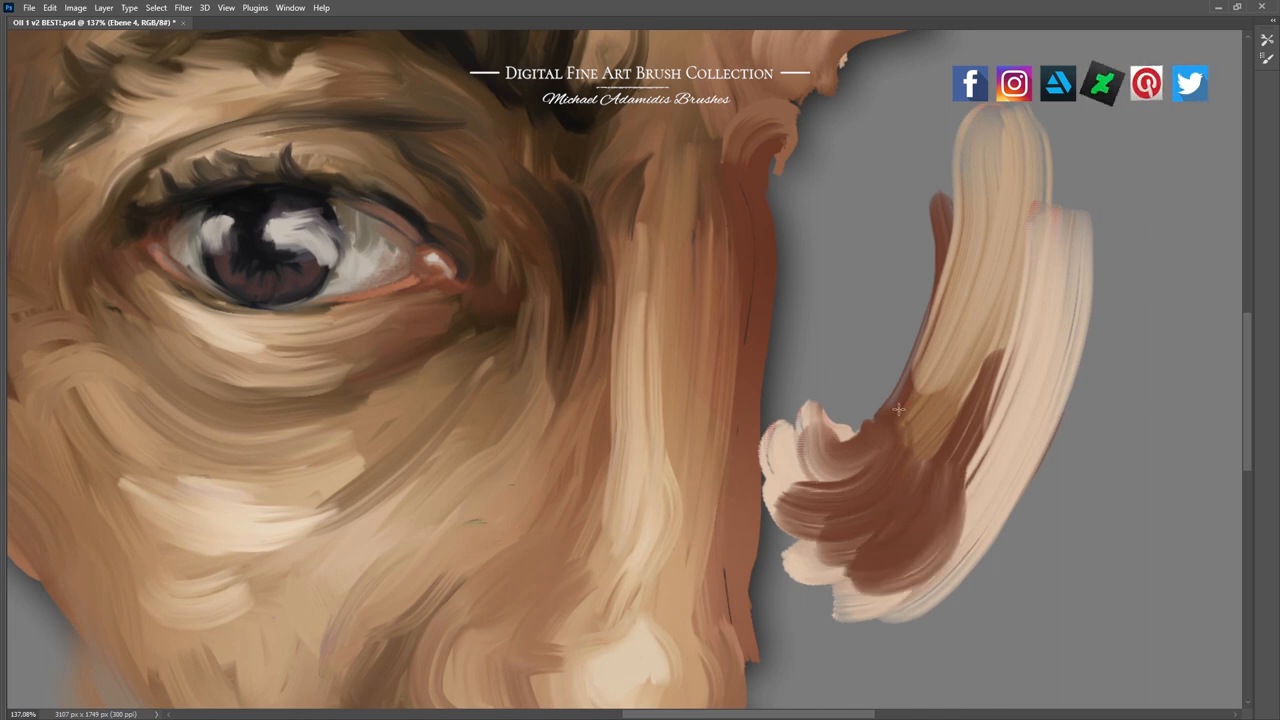
Paint a pale curved test stroke beside the face and blend dark brown into it.
drag(896, 408, 928, 548)
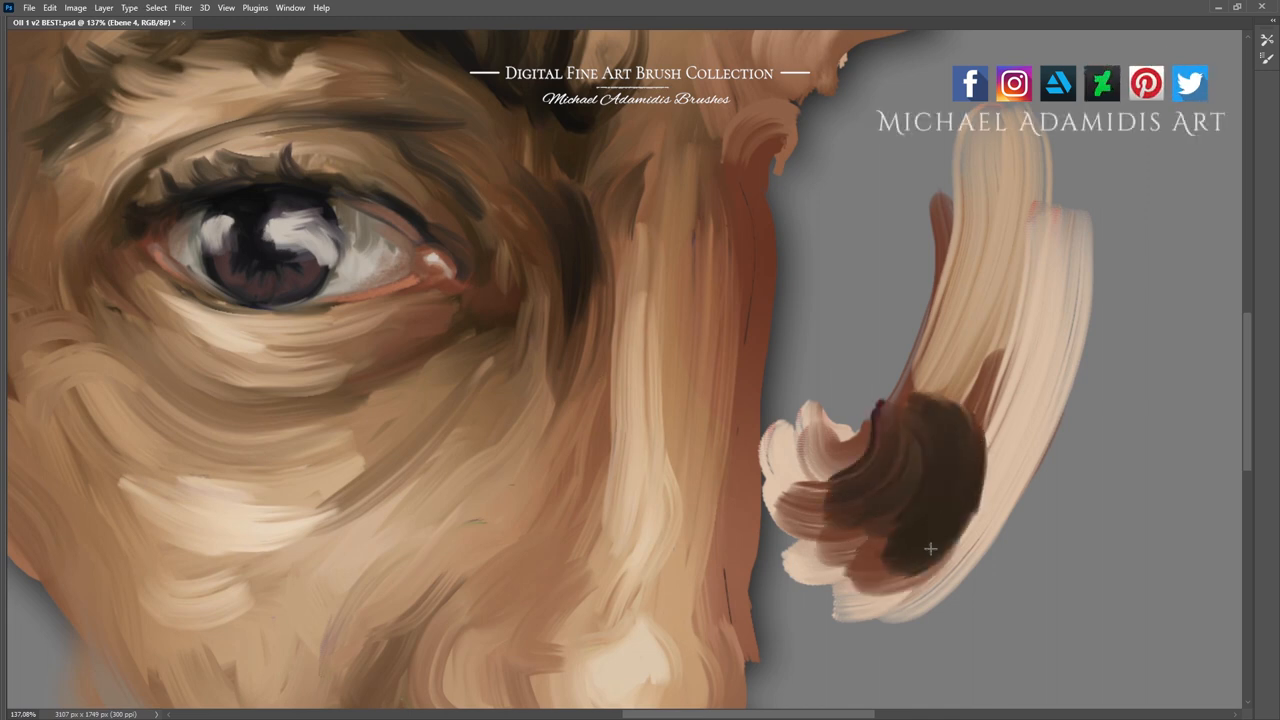
drag(900, 560, 824, 390)
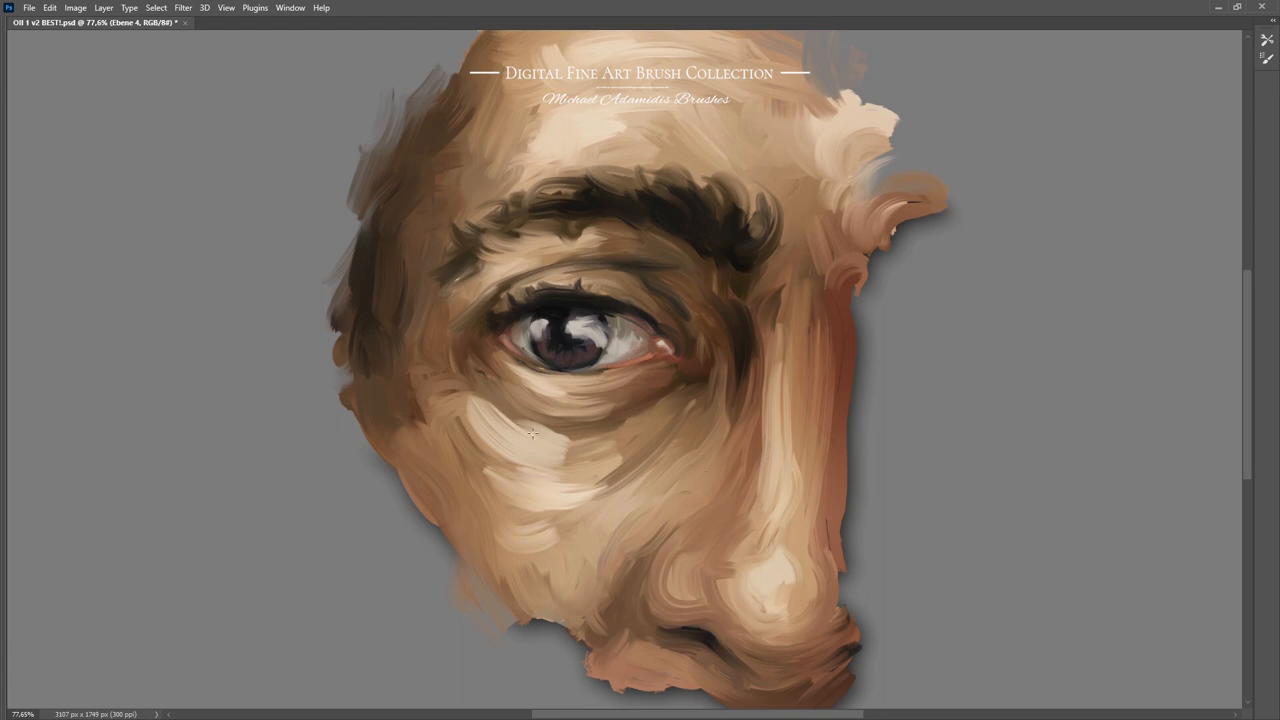
Add warm shading on the left of the face and smooth the lower cheek brushwork.
drag(532, 432, 460, 386)
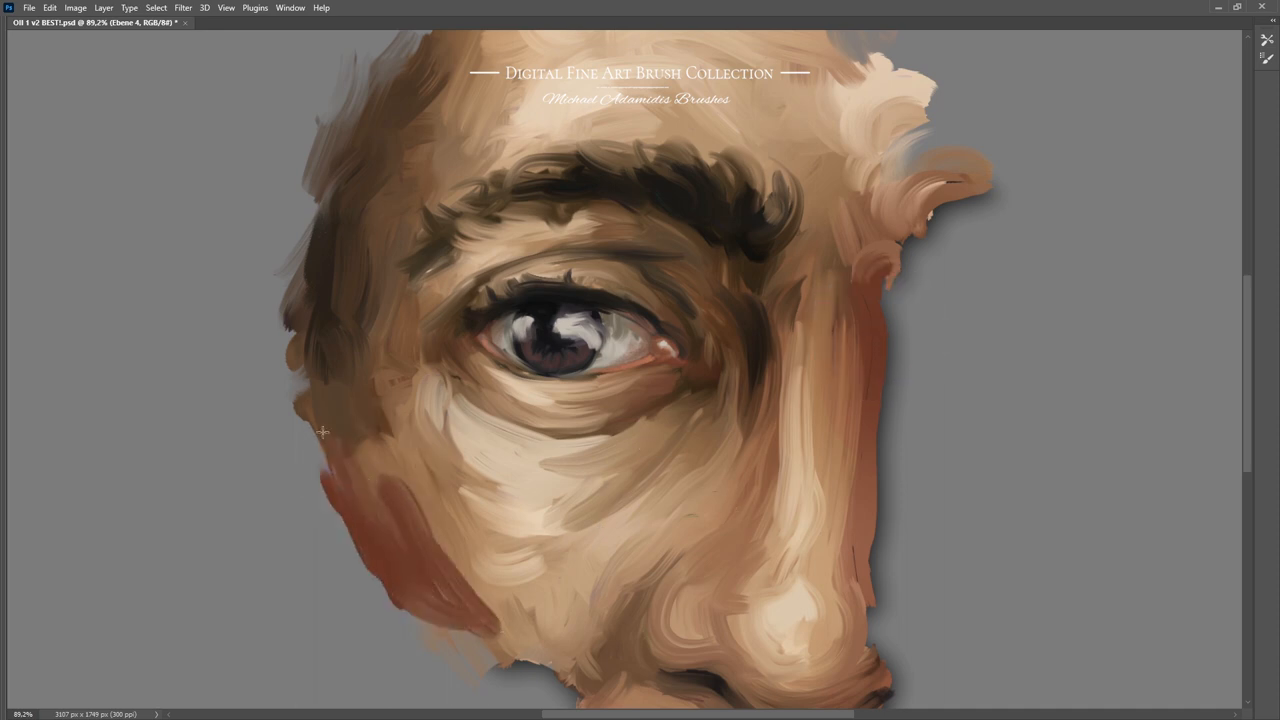
drag(322, 432, 456, 536)
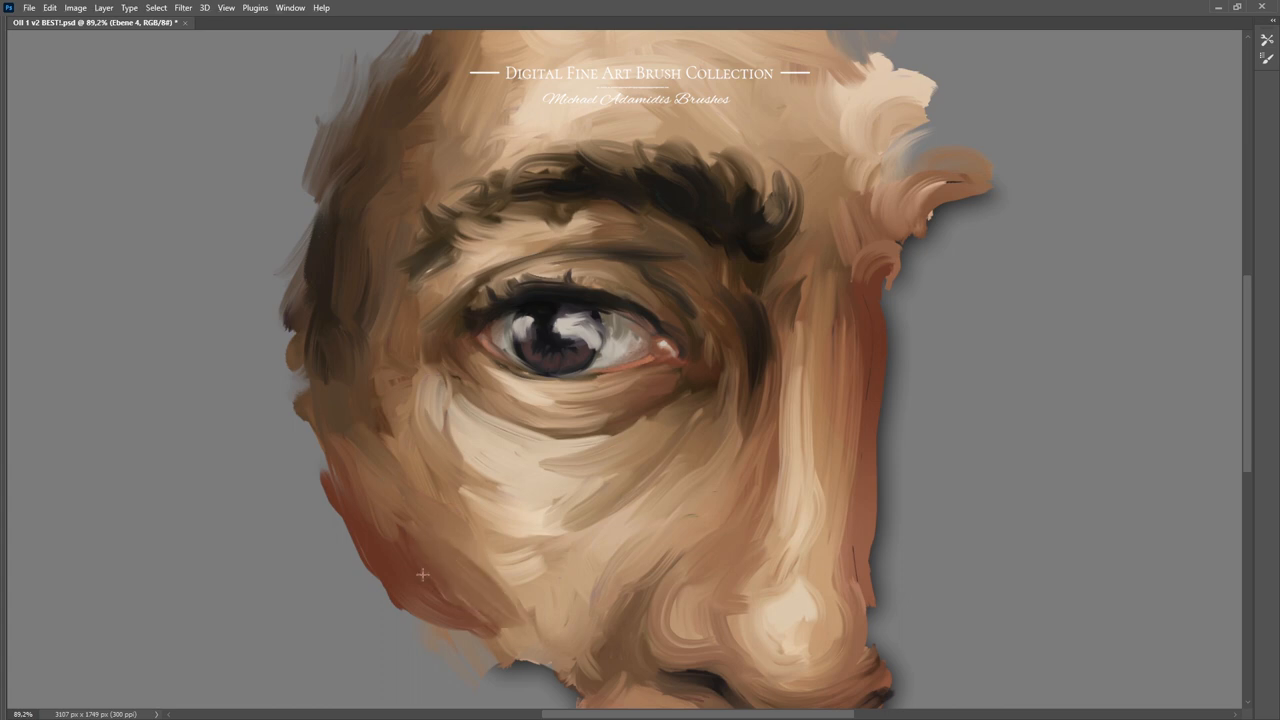
drag(424, 574, 520, 660)
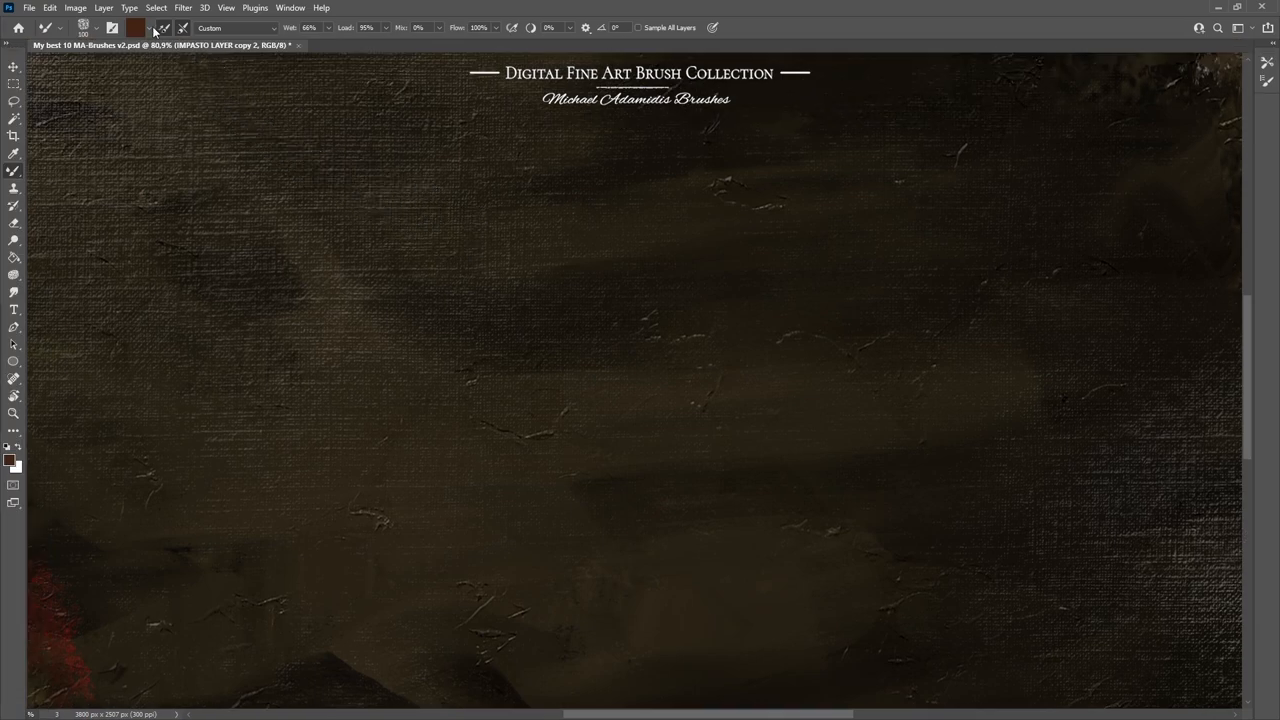
Build a soft textured brown cloud patch on the canvas and choose a pale tan colour.
click(150, 28)
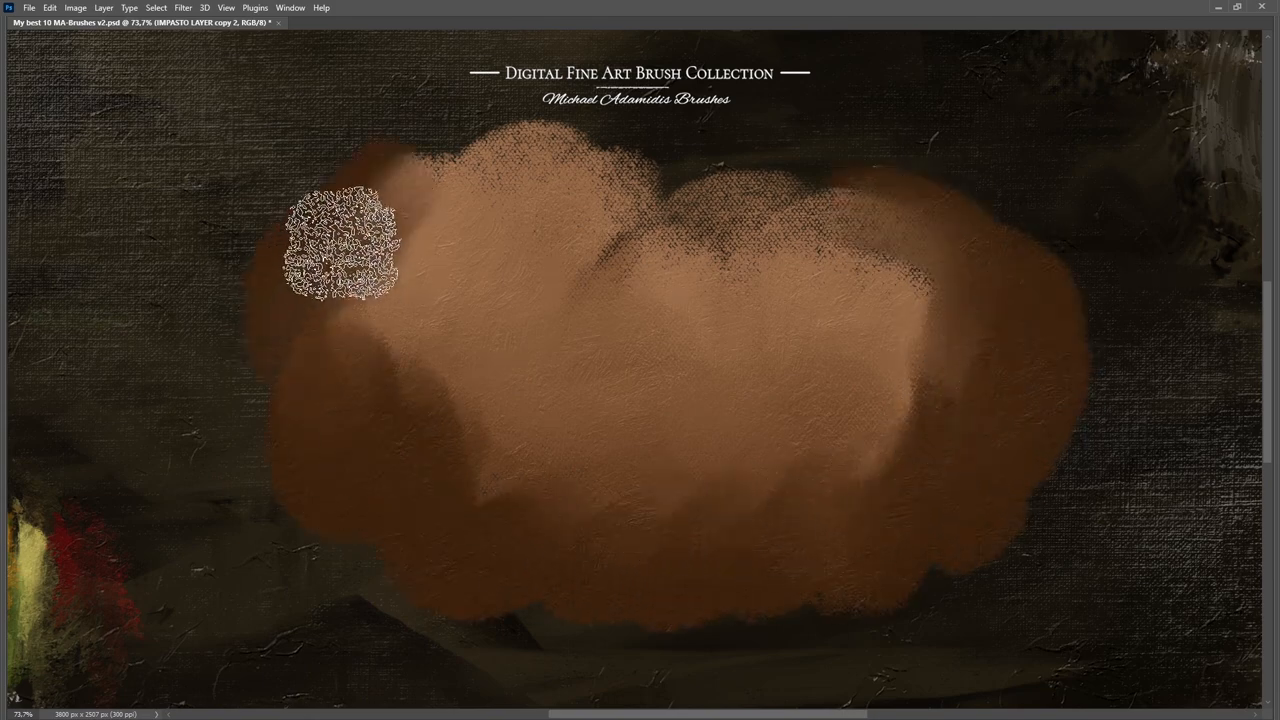
drag(340, 244, 576, 500)
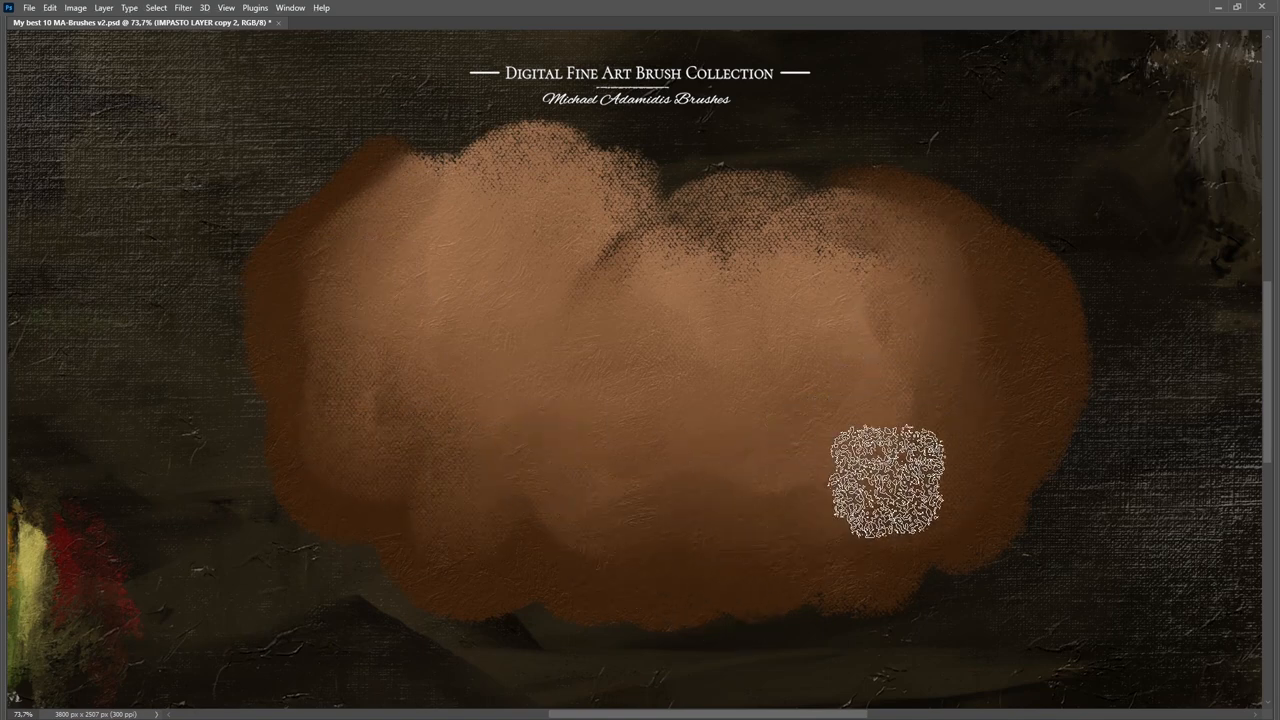
drag(888, 480, 338, 336)
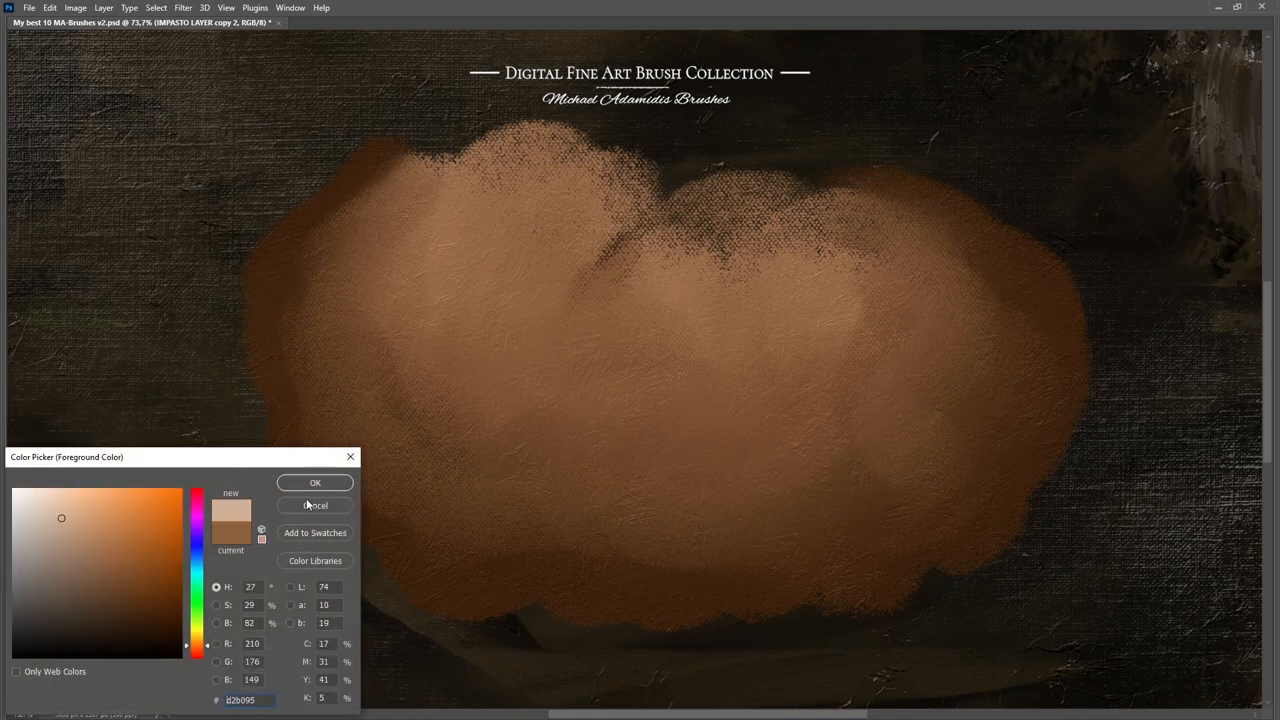
click(316, 482)
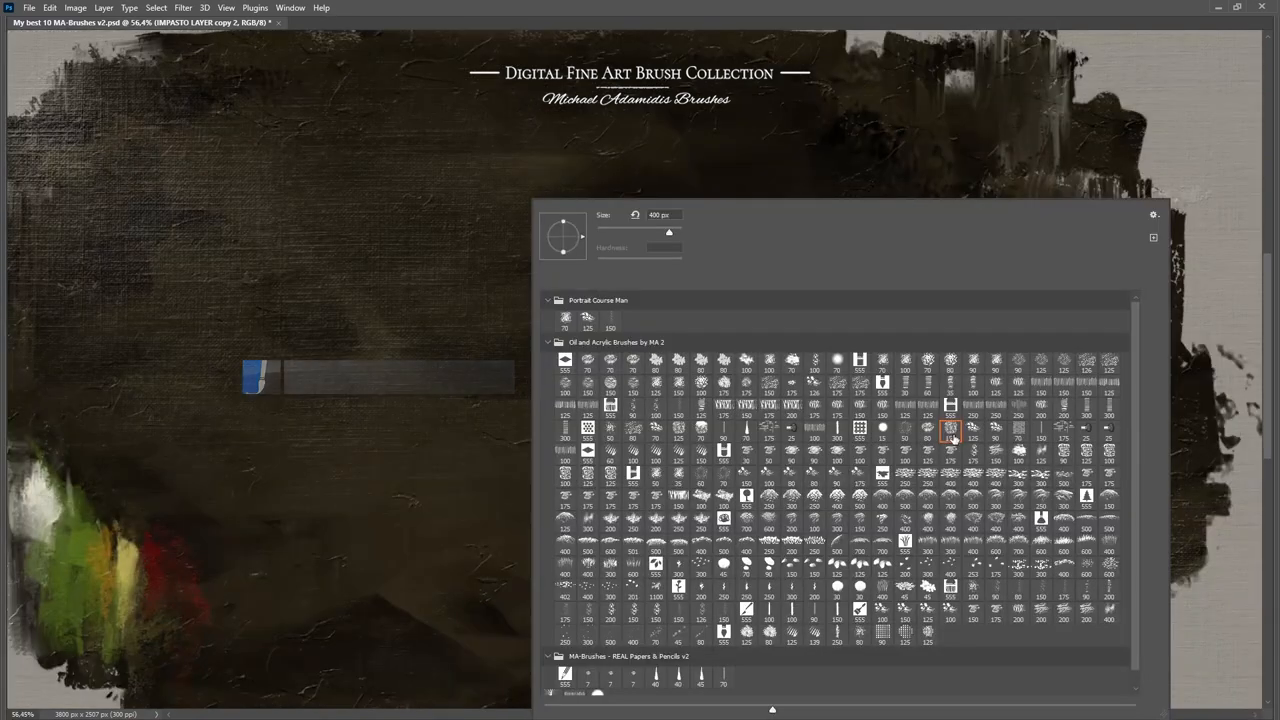
With another oil preset, blend teal strokes around and into the copper patch.
click(950, 430)
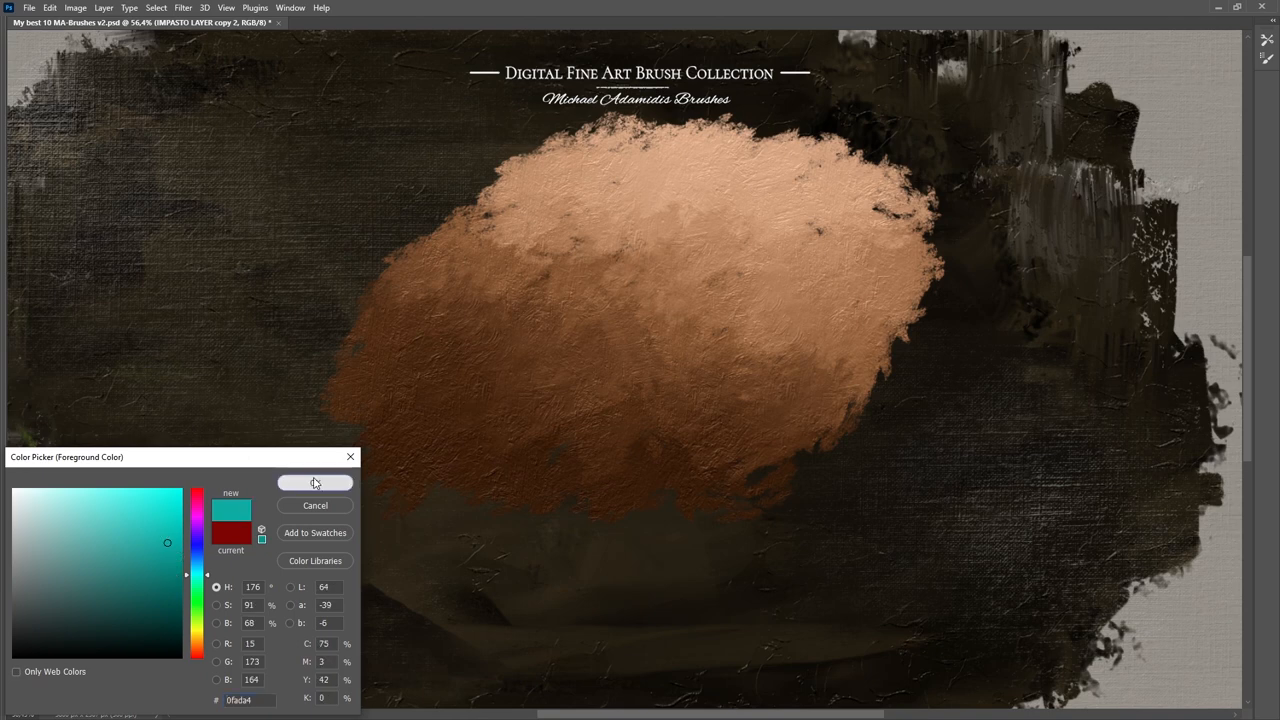
click(314, 482)
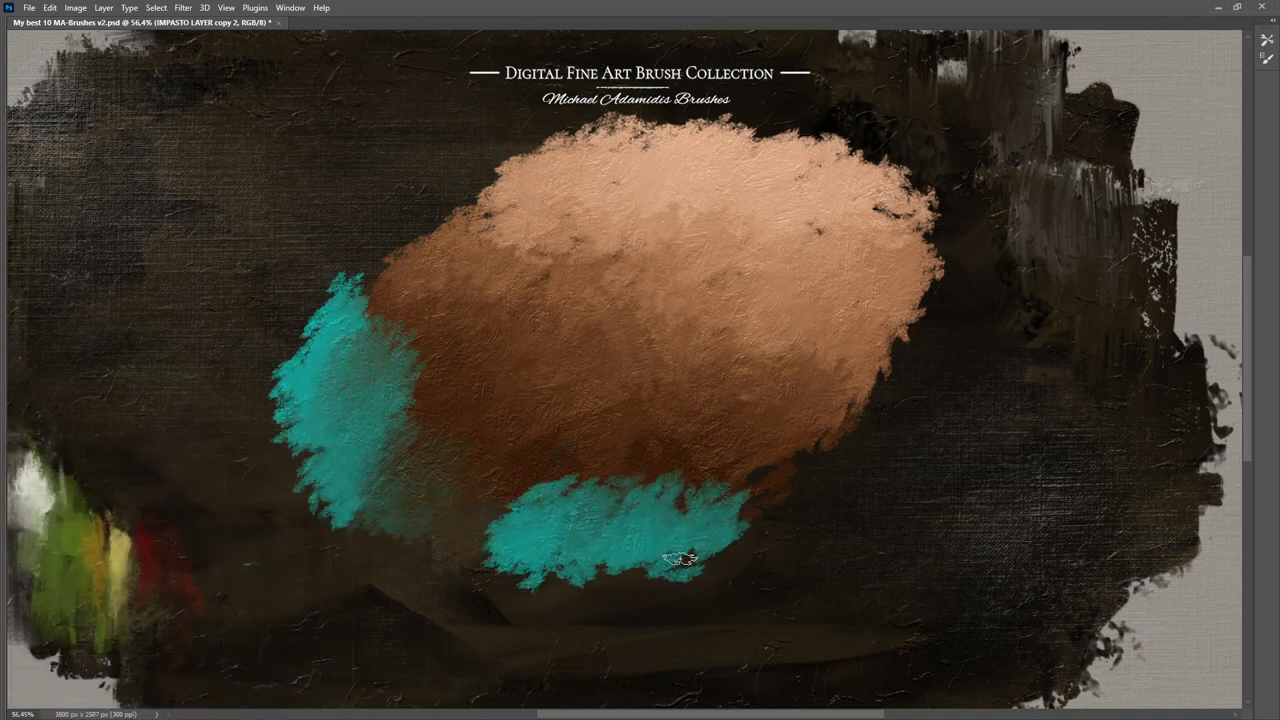
drag(680, 560, 504, 392)
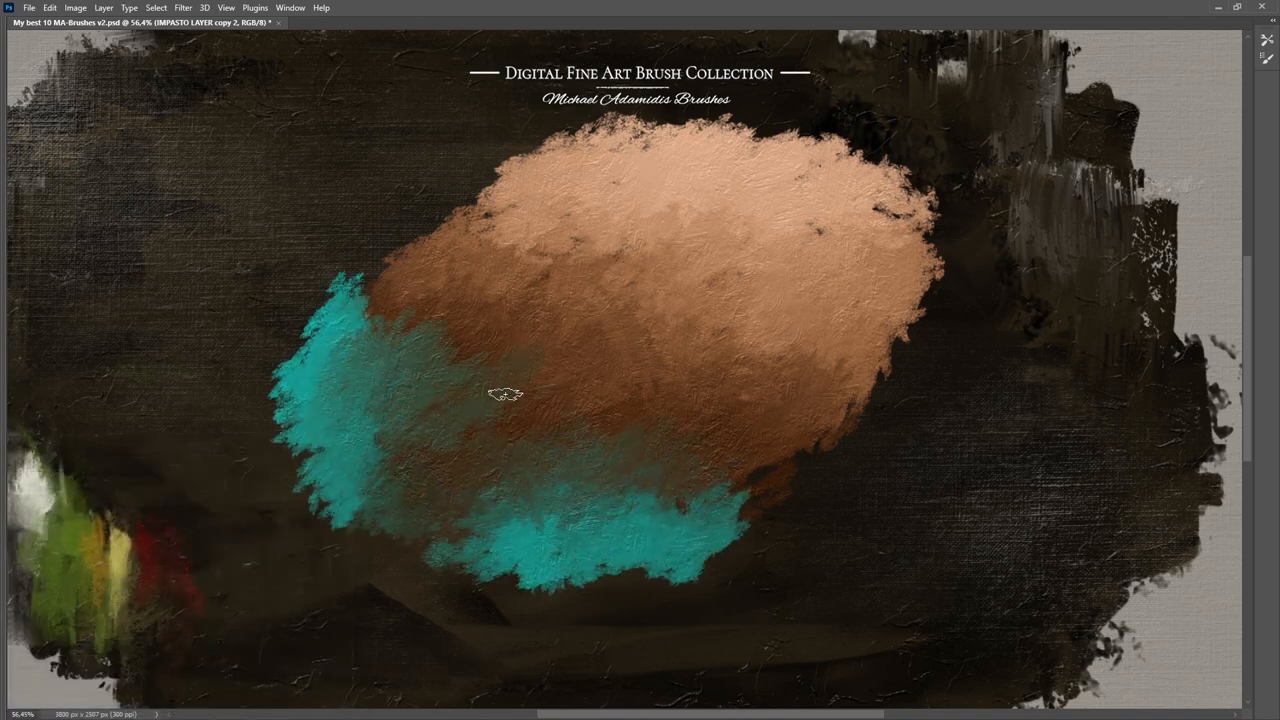
drag(504, 392, 316, 302)
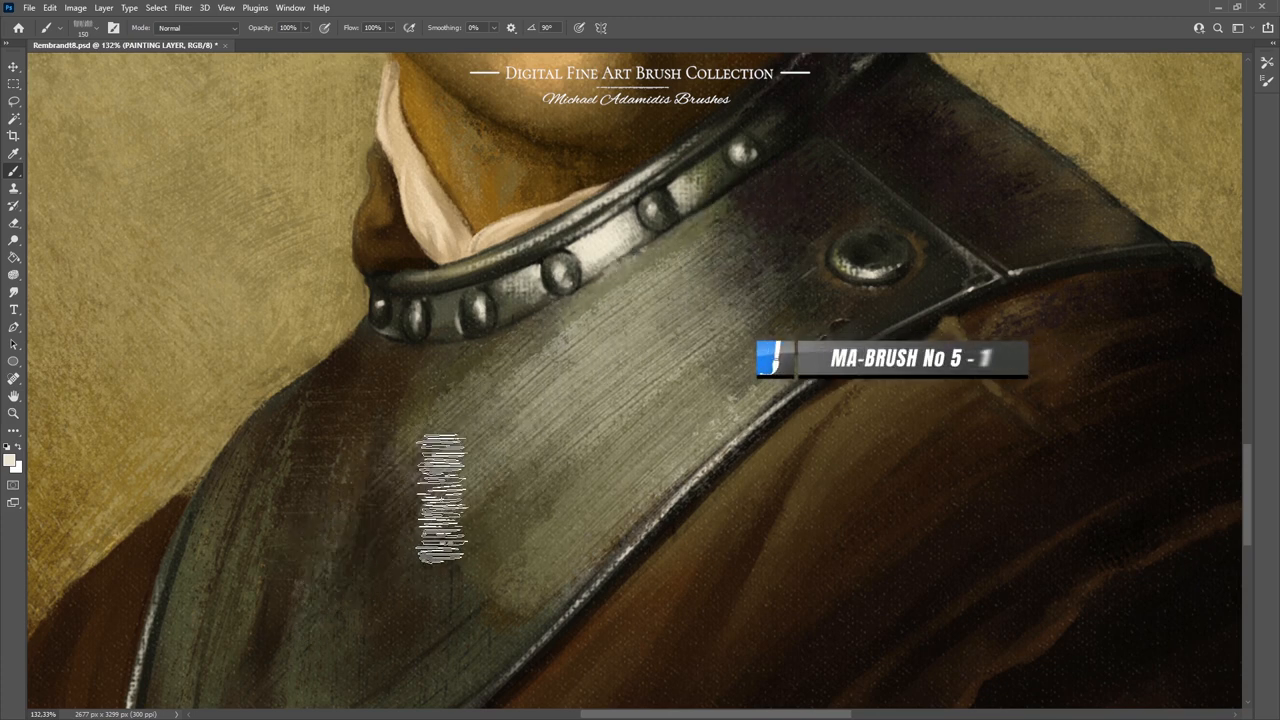
Paint a silvery MA-BRUSH No 5 - 1 test stroke on the armour collar.
drag(444, 490, 584, 510)
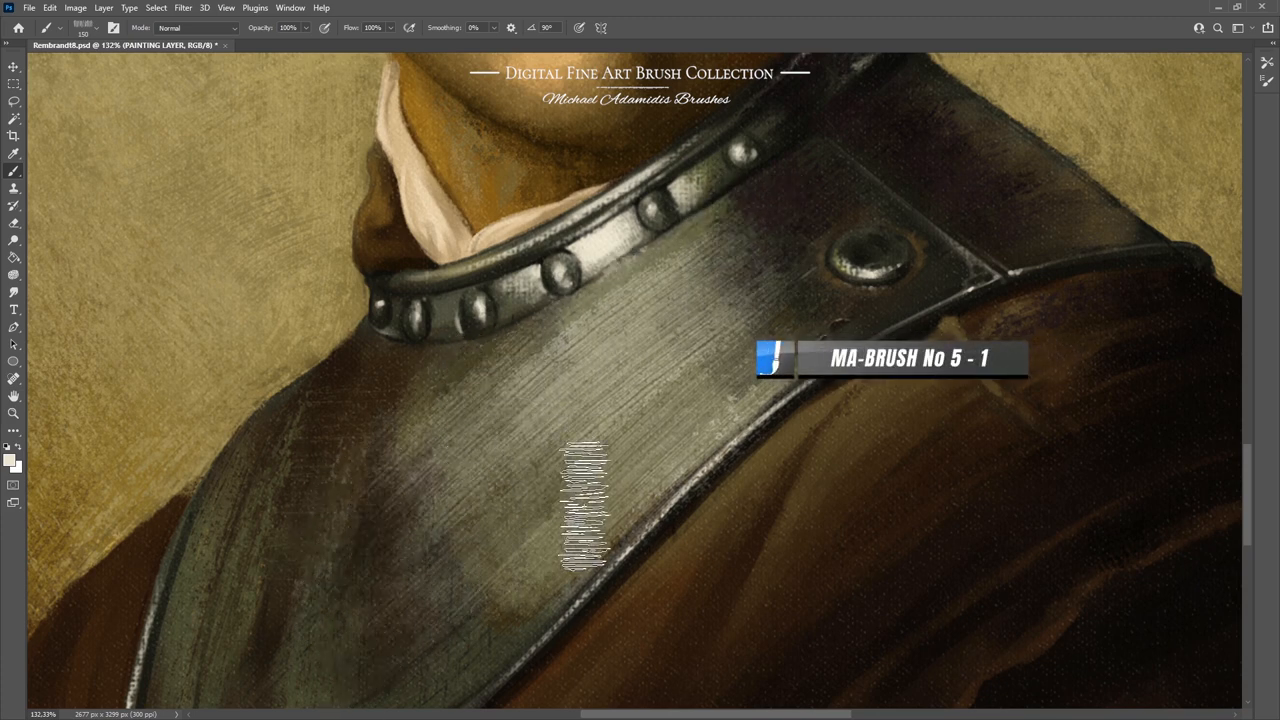